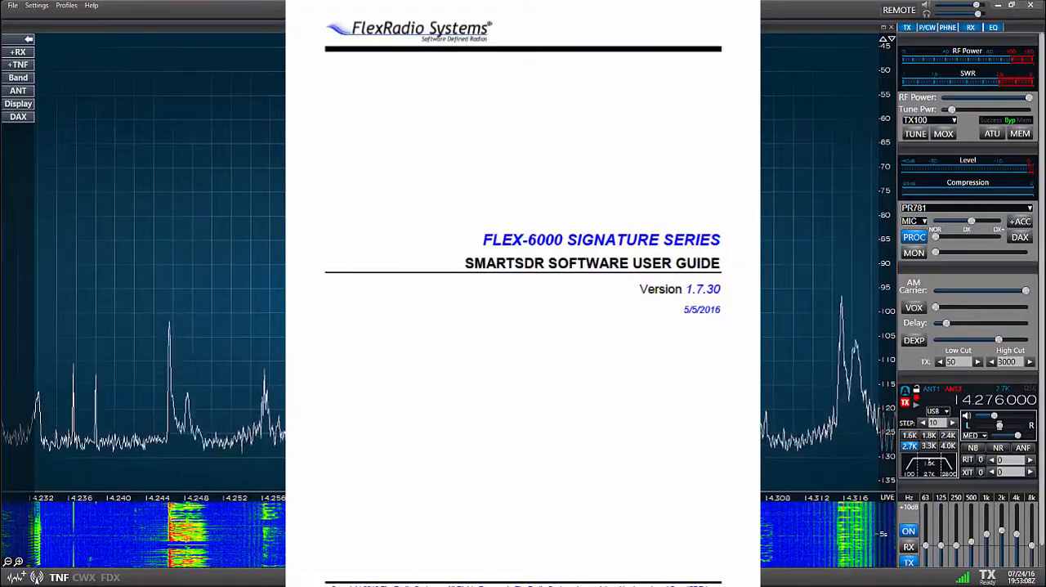
Step: Tune the slice to 3.925 MHz in LSB on the 80 m band
scroll(down, 3)
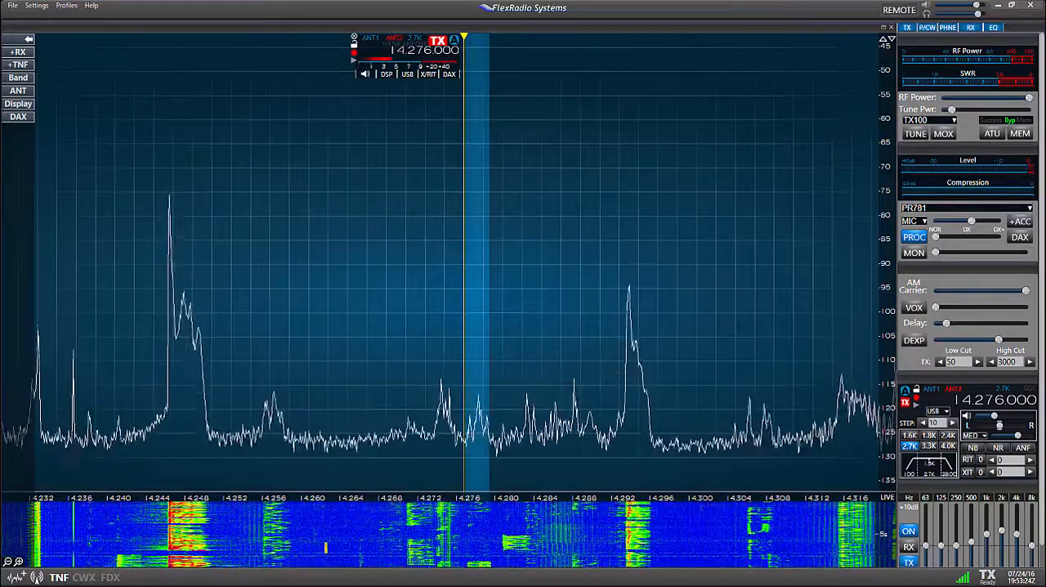
click(66, 4)
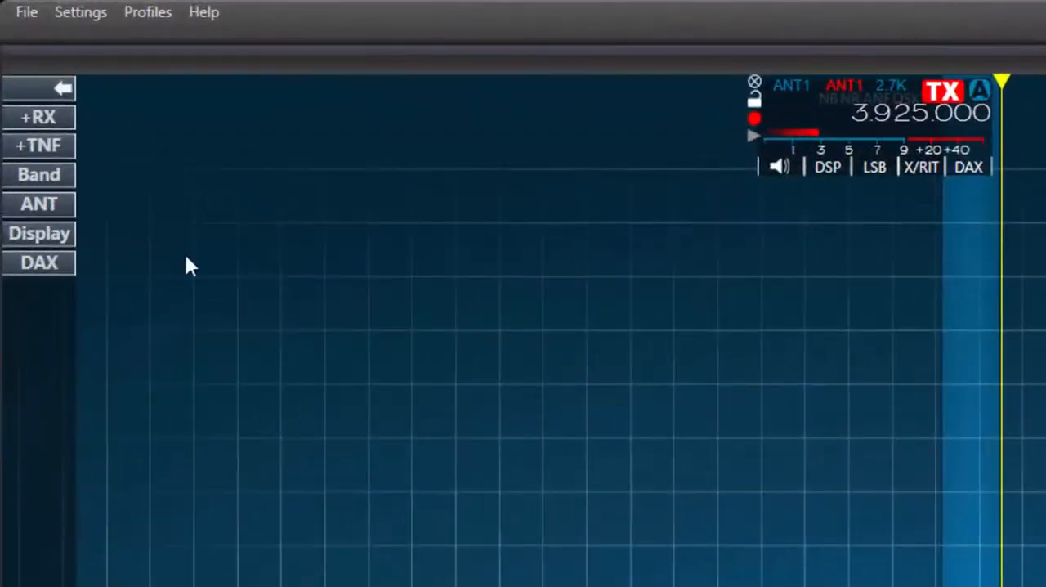
Step: Show the Profile Manager's Microphone tab listing profiles such as PR781 and Heil PSE
click(147, 12)
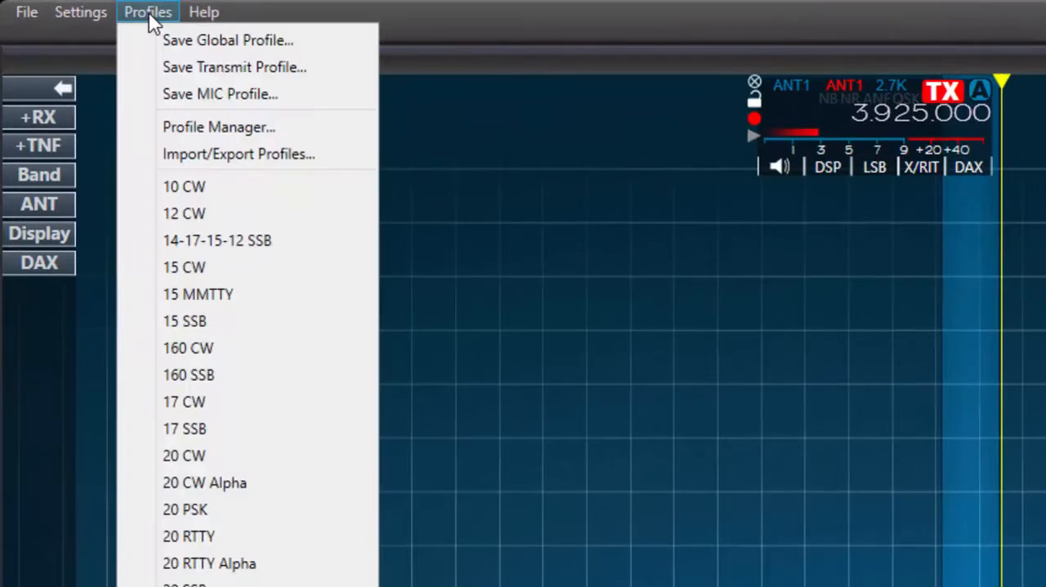
mouse_move(219, 127)
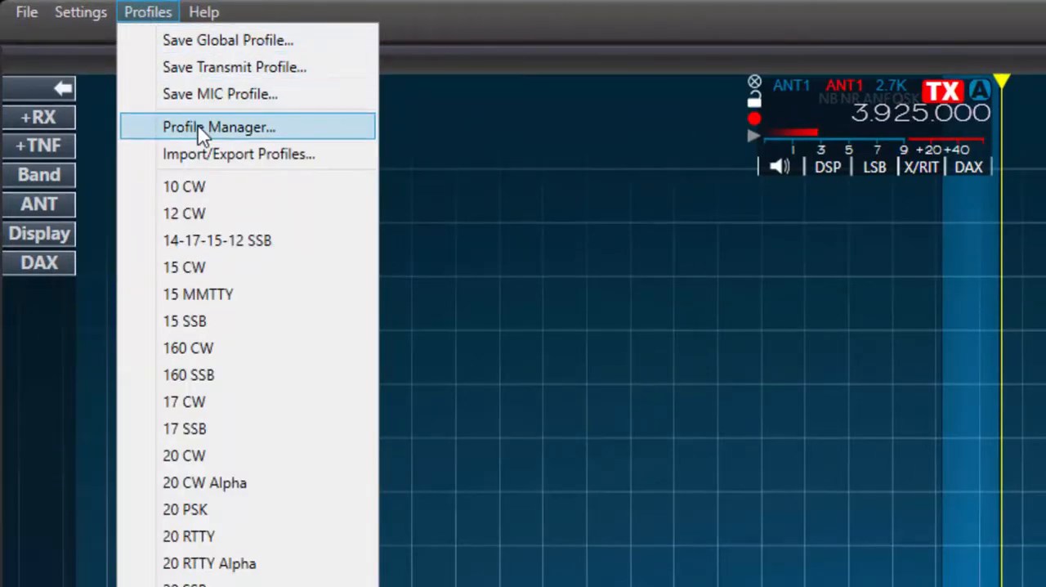
click(218, 127)
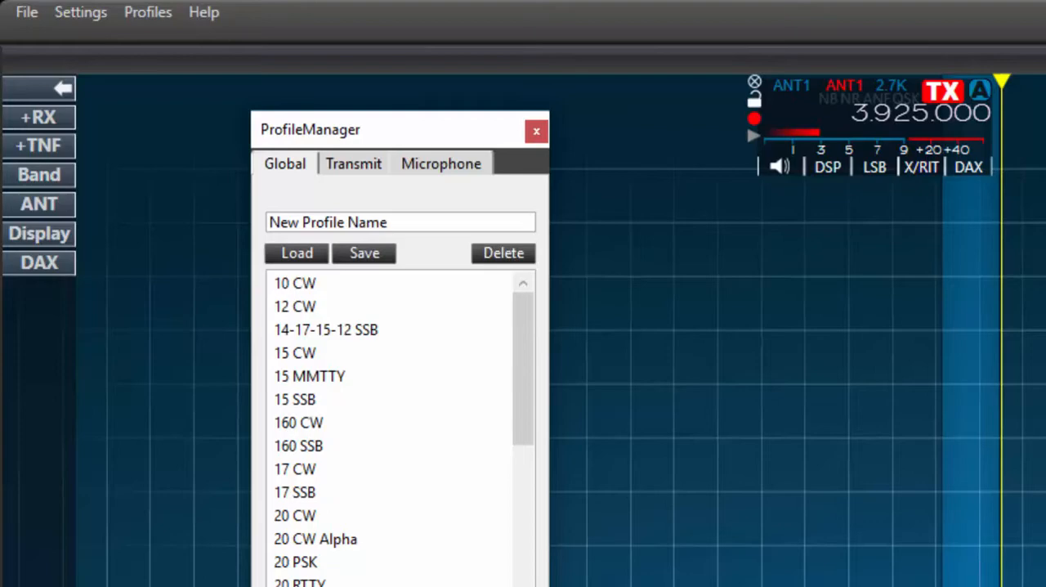
mouse_move(362, 273)
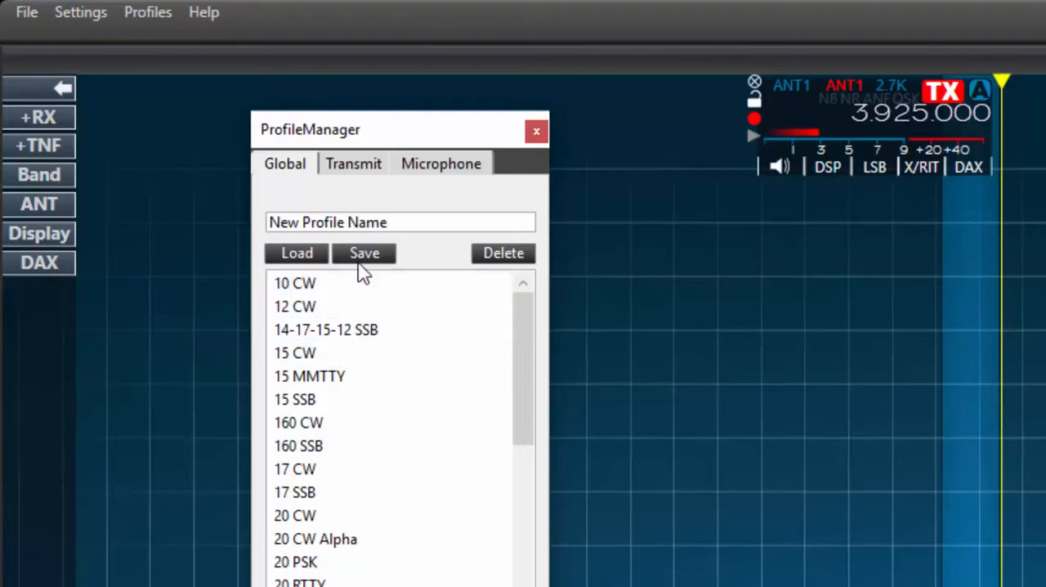
click(440, 164)
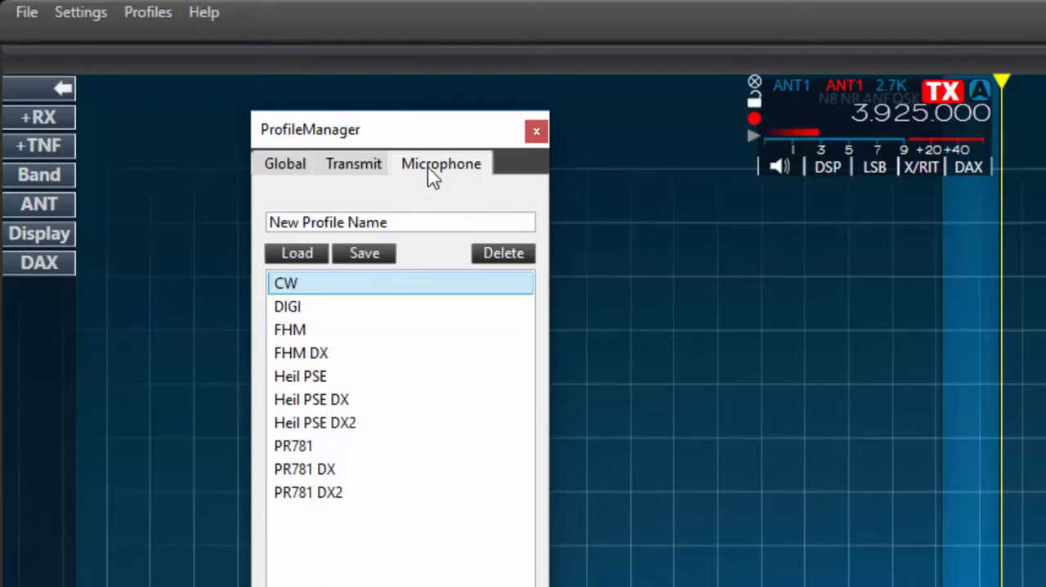
Step: Name a new microphone profile 'GM Elete' and save the current mic settings
click(400, 221)
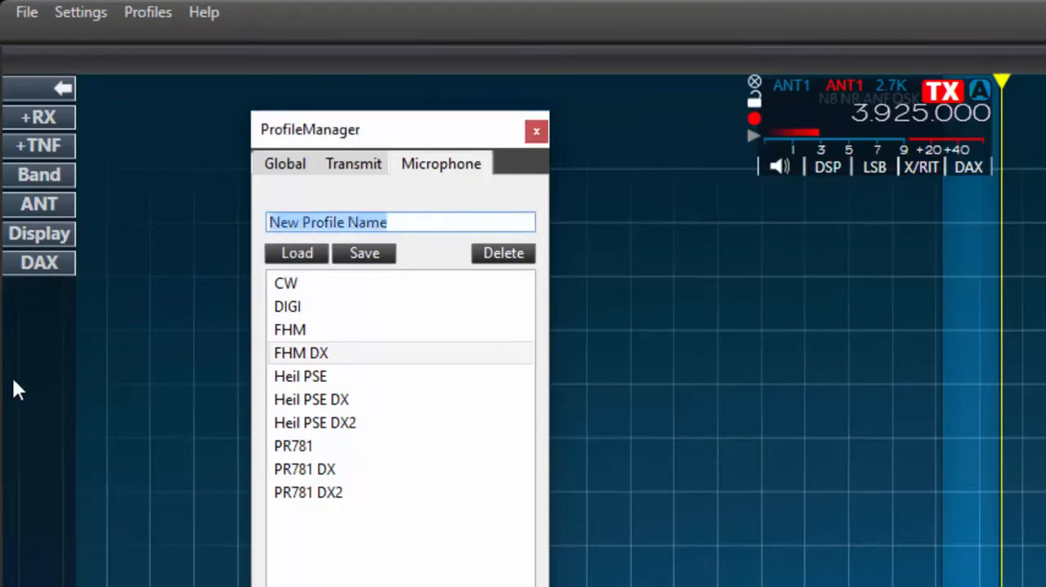
text(GM Ele)
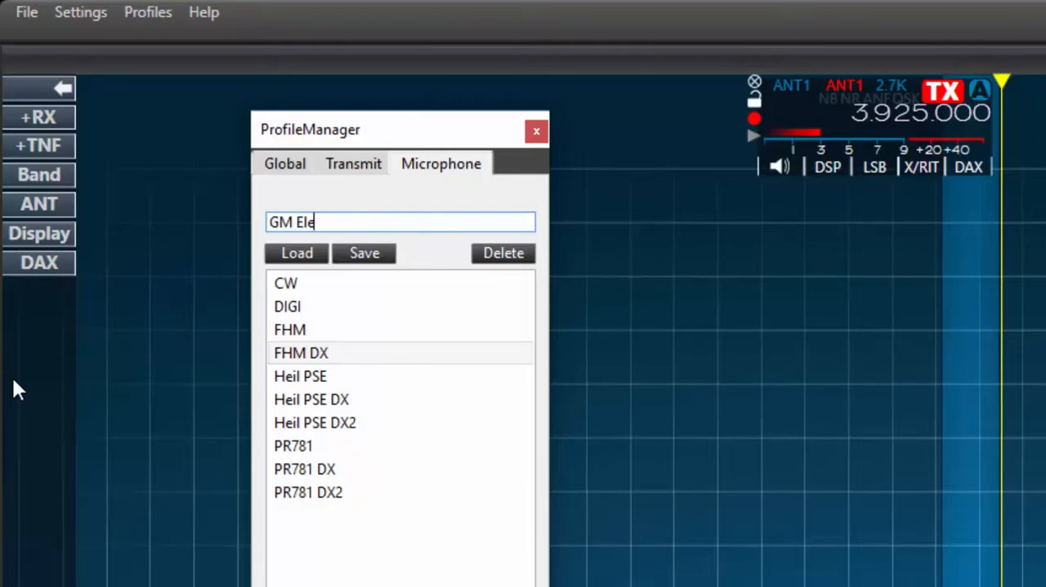
text(te)
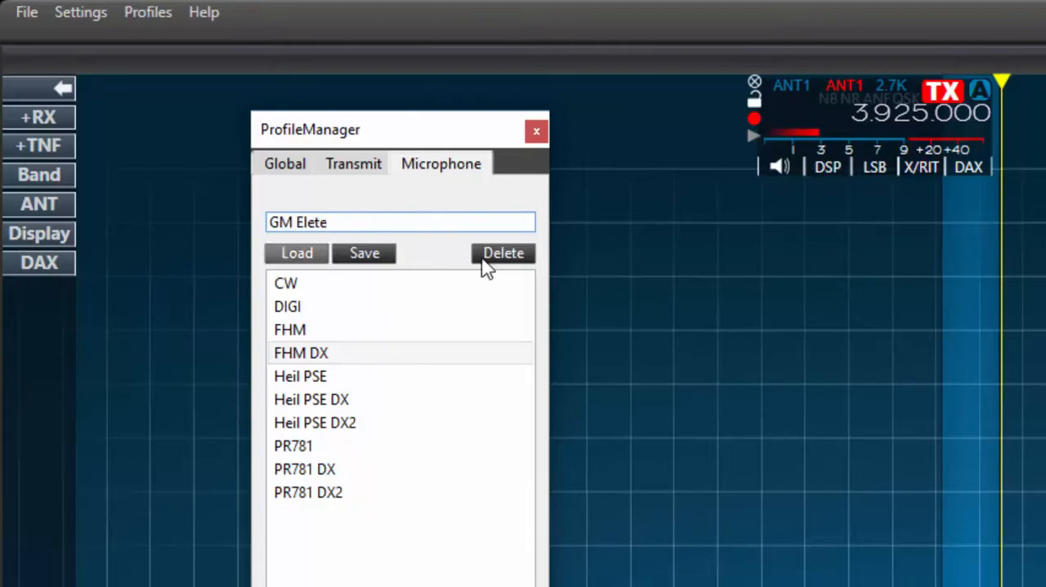
click(363, 252)
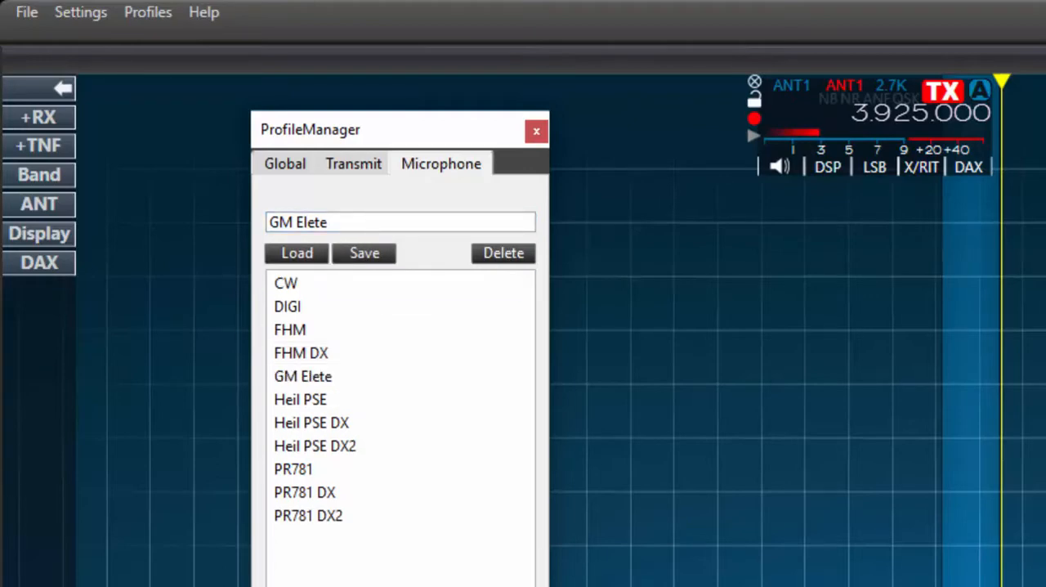
click(326, 399)
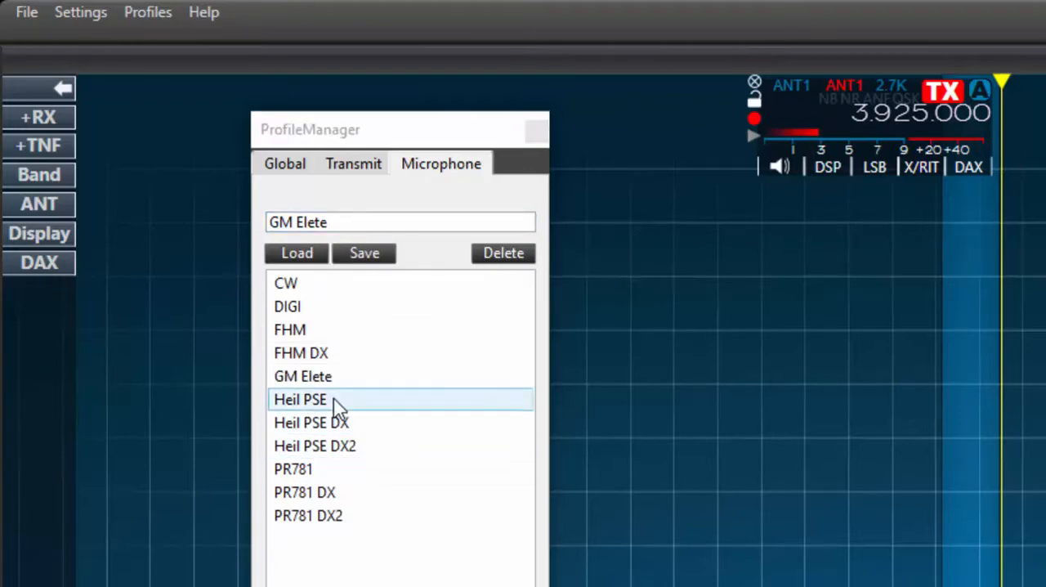
click(303, 376)
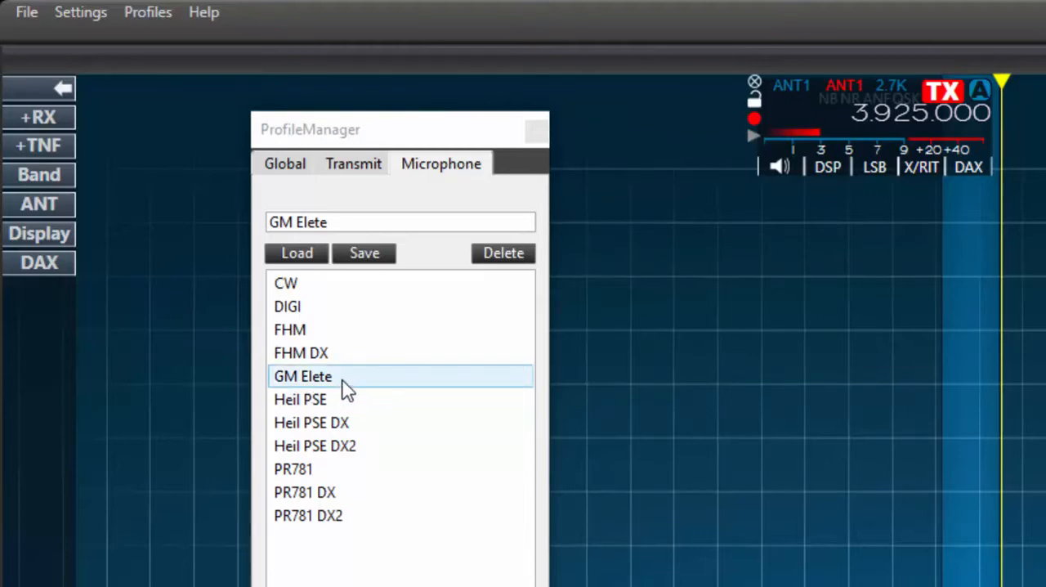
mouse_move(335, 388)
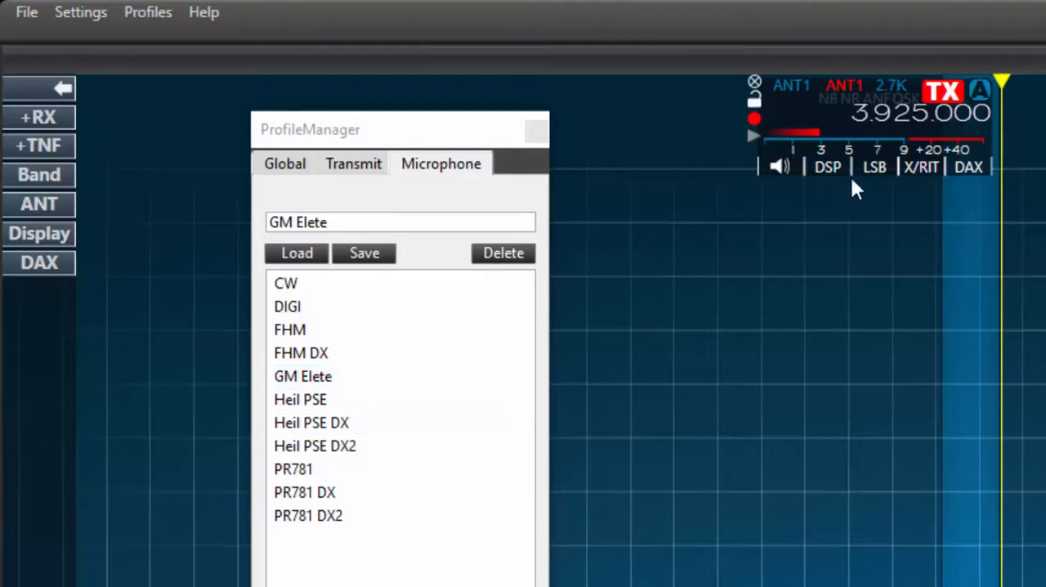
Step: Use MIC as audio input with GM Elete and a 50–3000 Hz transmit filter
click(873, 166)
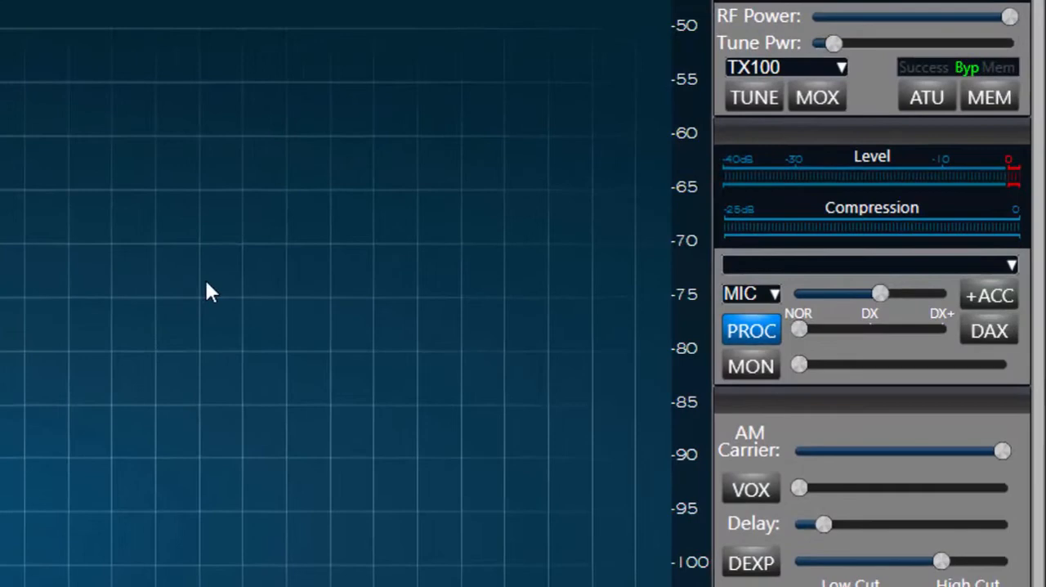
mouse_move(772, 294)
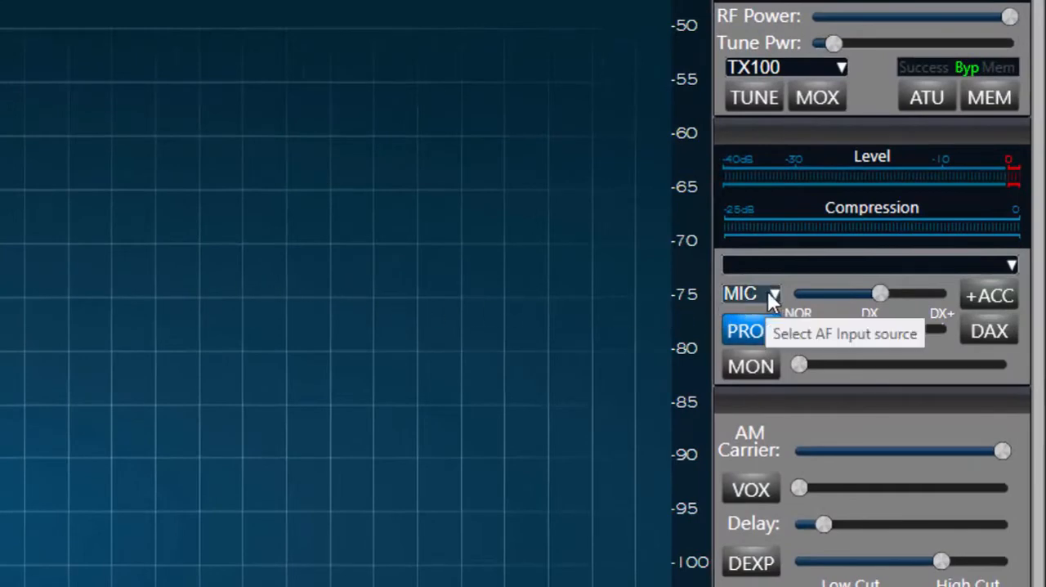
click(772, 293)
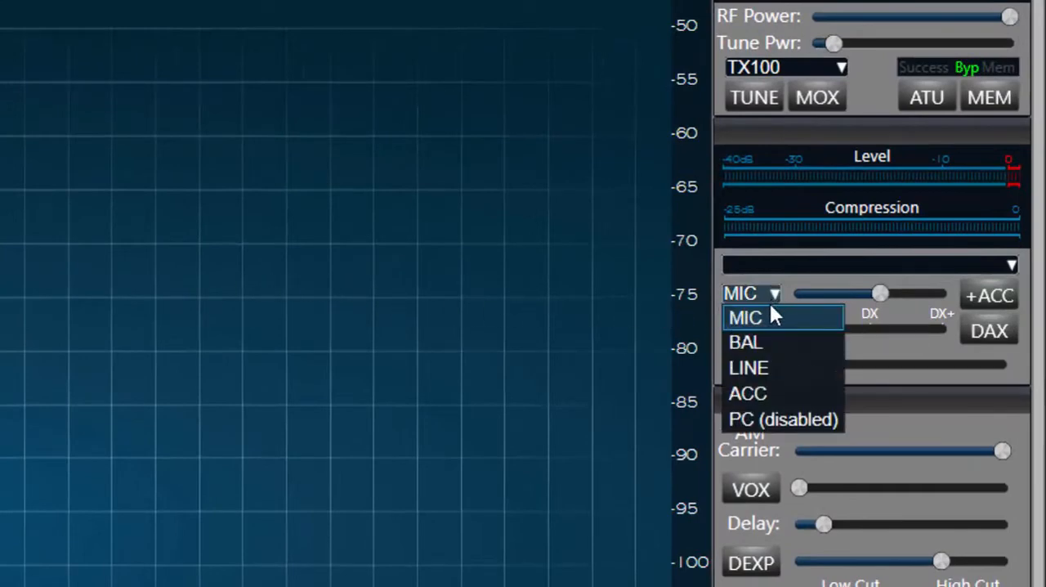
click(744, 317)
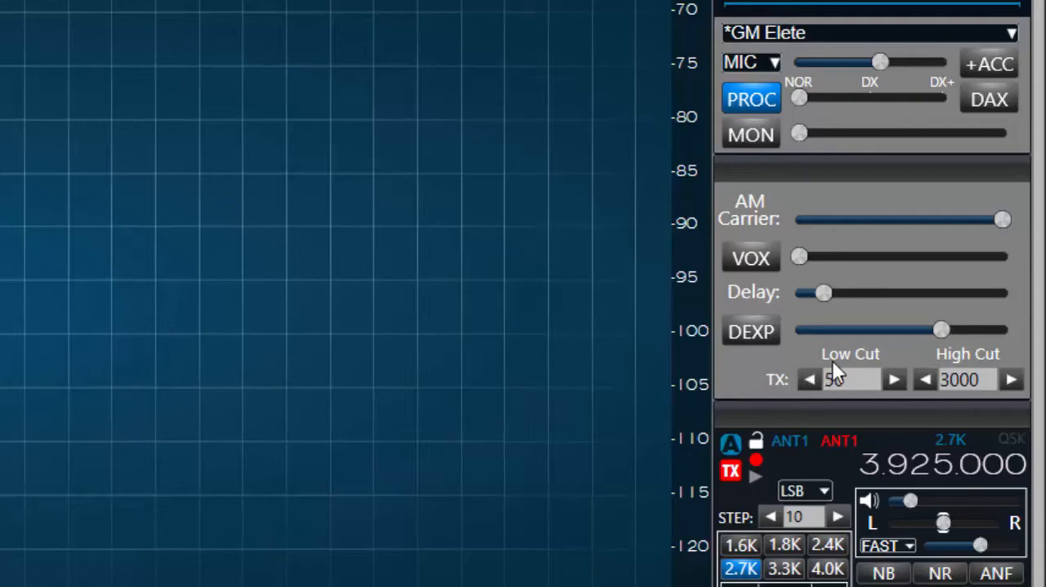
click(924, 379)
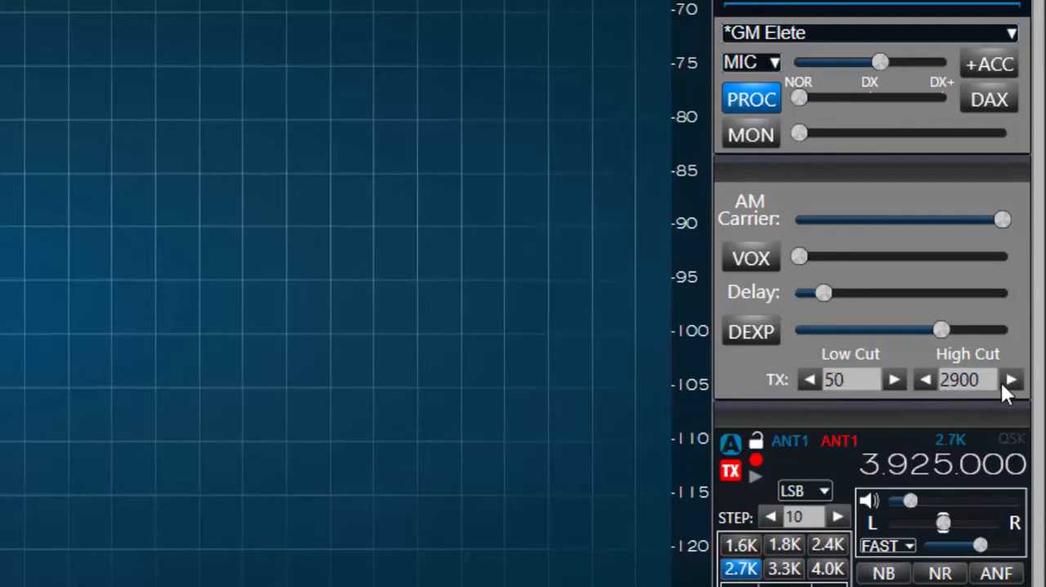
click(1011, 379)
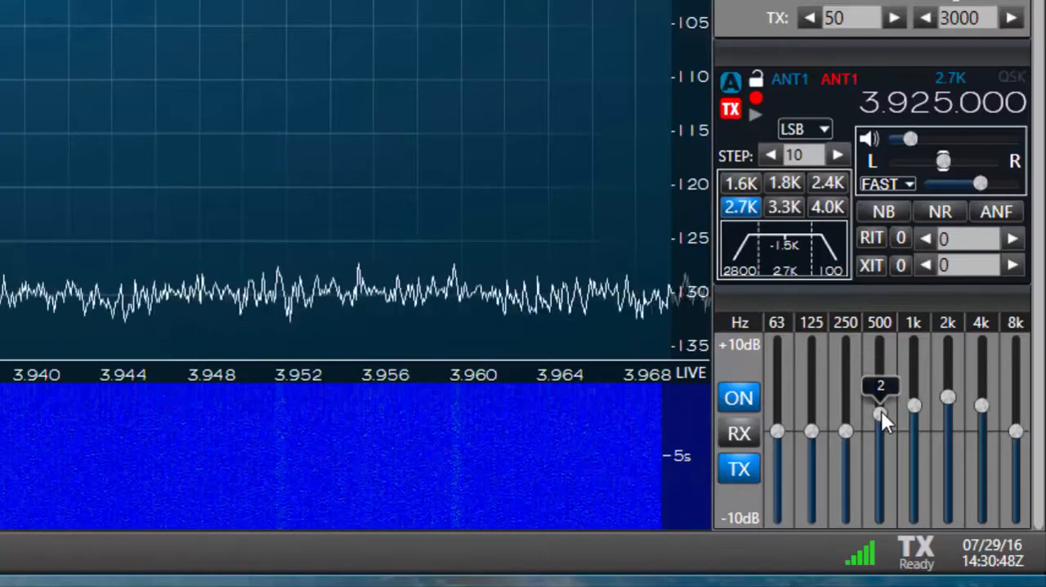
Step: Adjust the 500 Hz transmit equalizer band for the GM Elete setup
drag(879, 417, 913, 388)
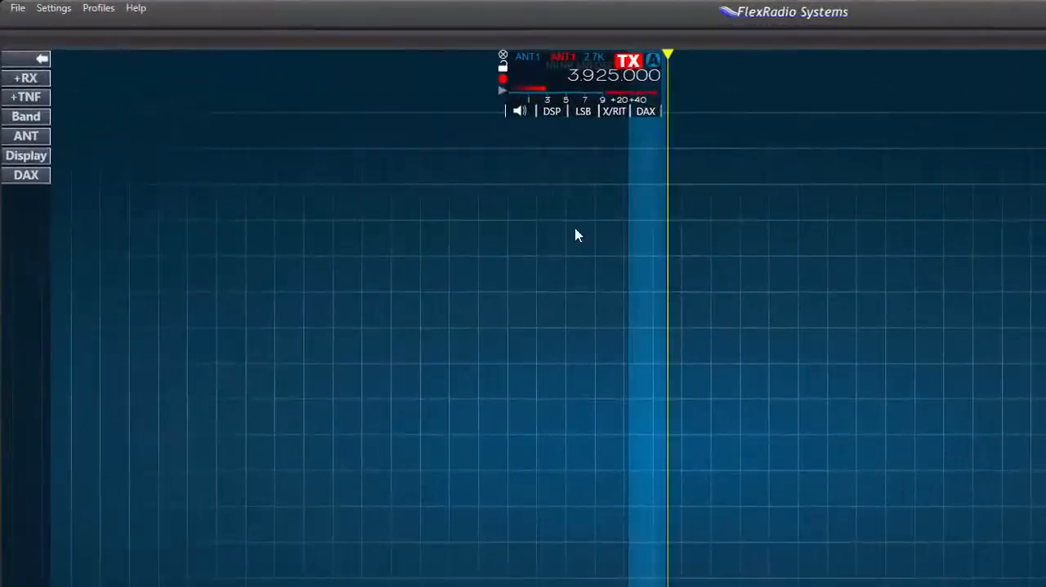
click(98, 7)
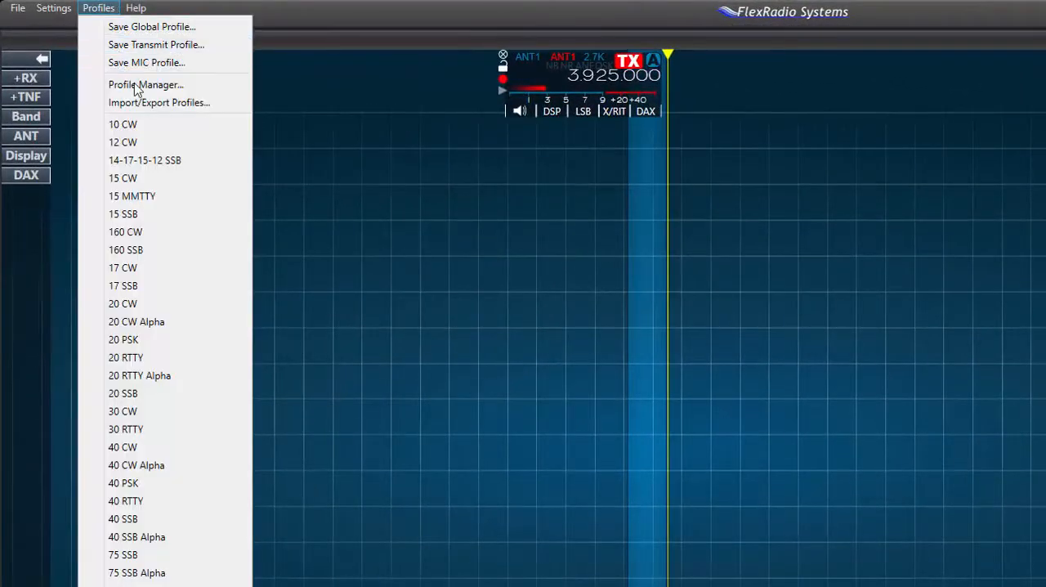
click(145, 84)
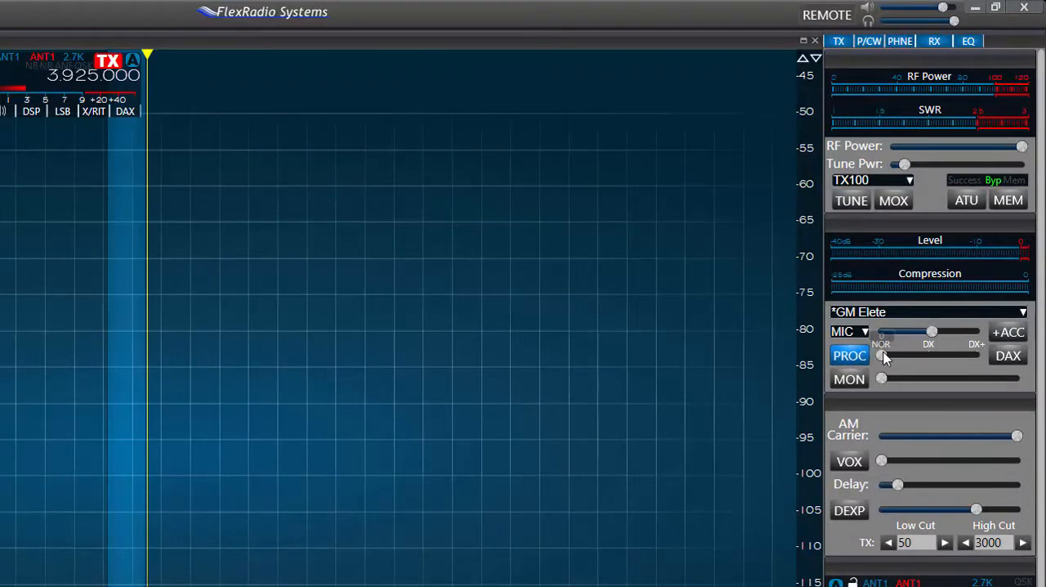
Step: During a test transmission, set mic gain in the mid-upper range after peaking at 91
click(849, 355)
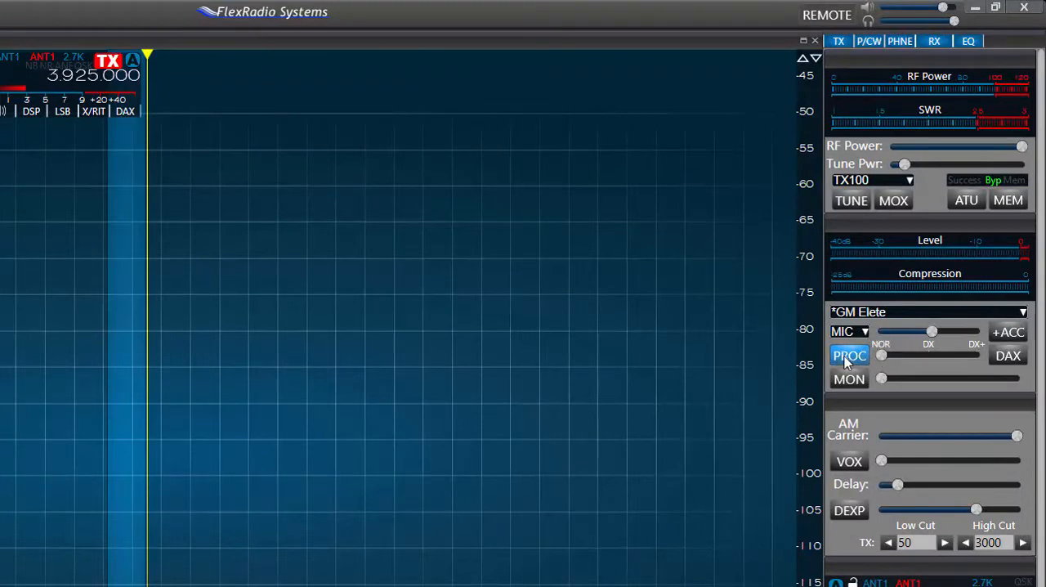
click(849, 355)
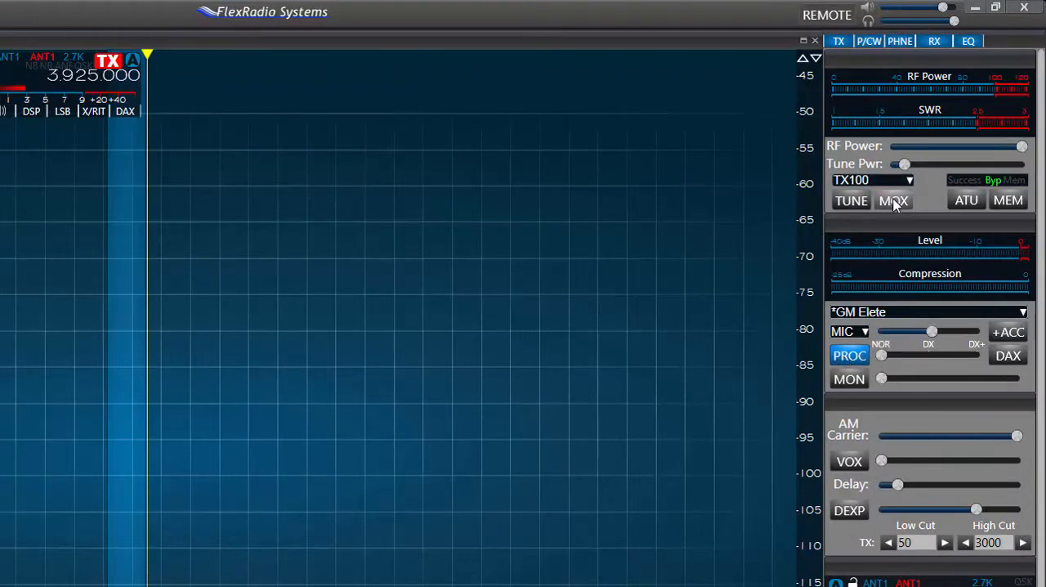
click(893, 200)
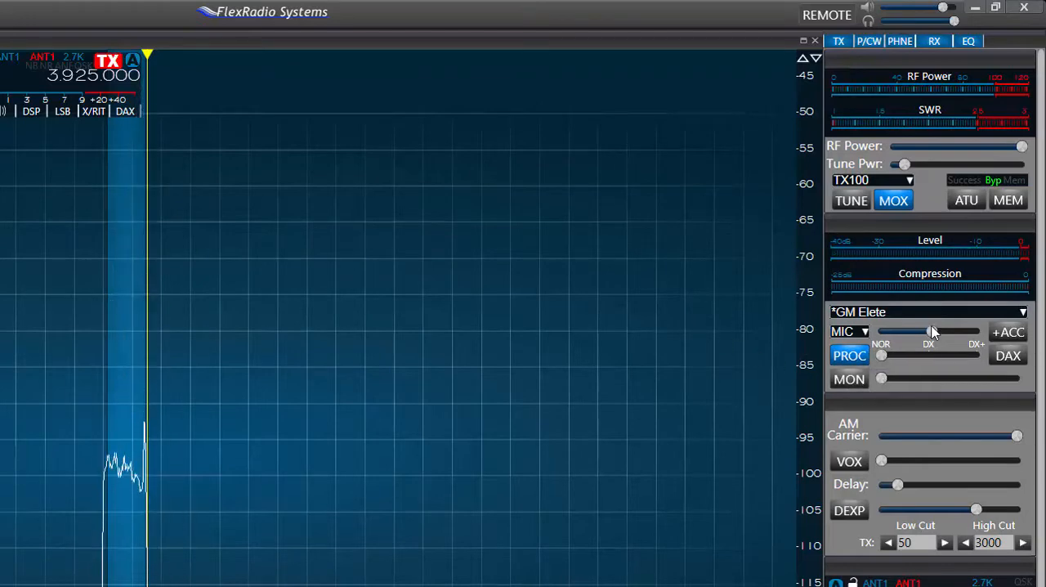
drag(903, 330, 931, 331)
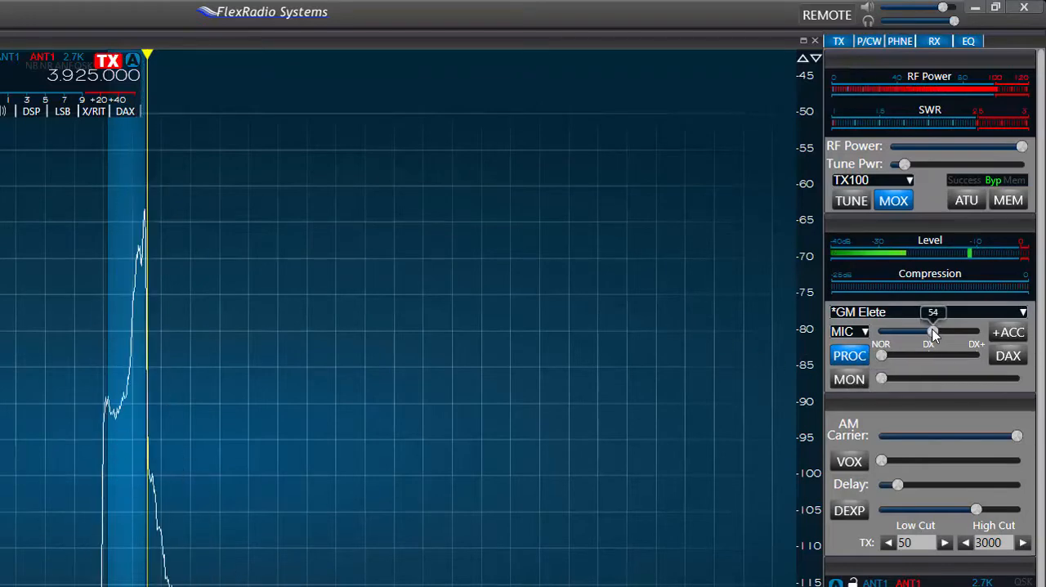
drag(932, 330, 951, 331)
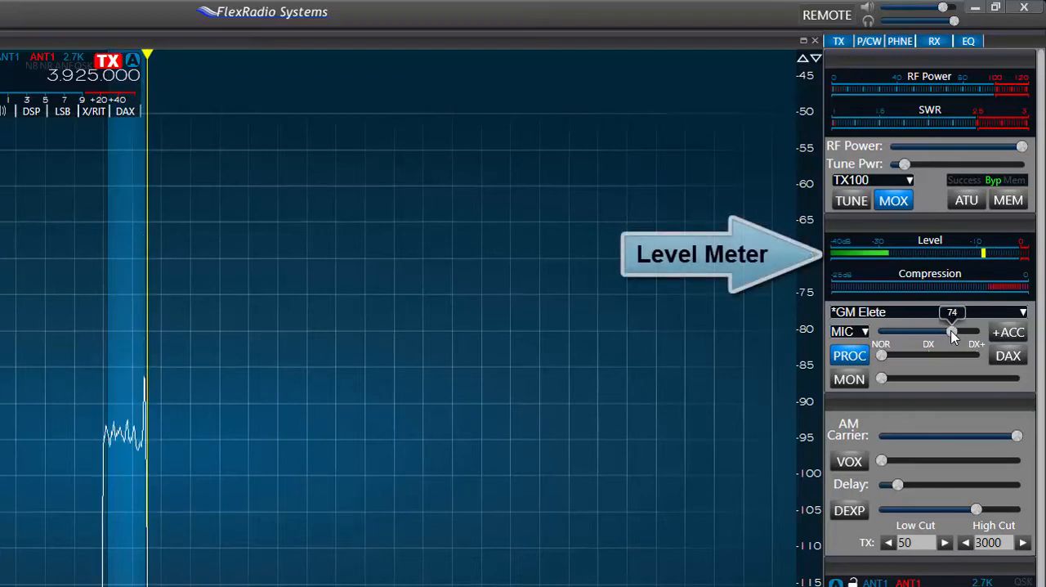
drag(952, 331, 968, 331)
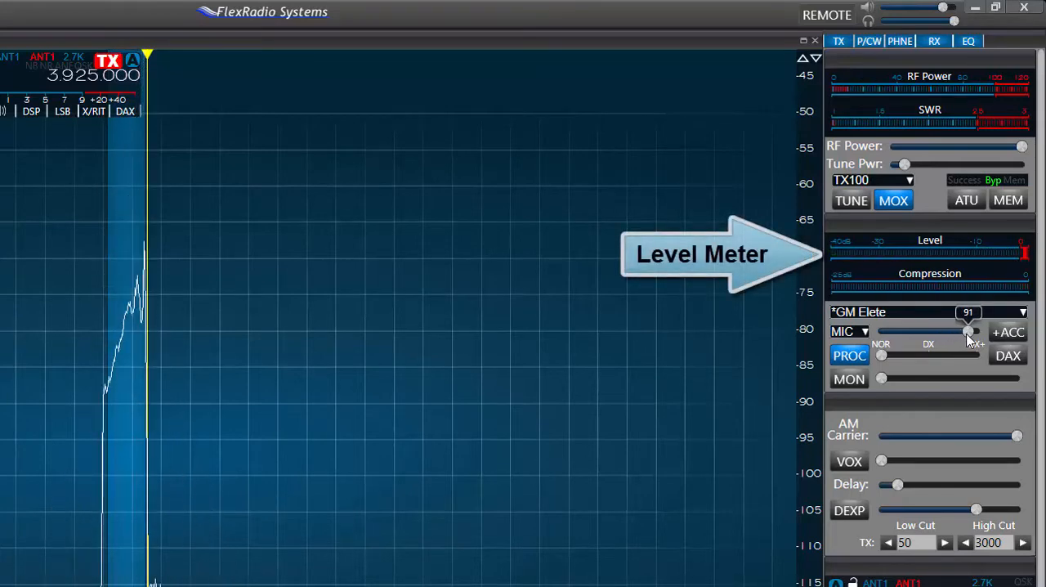
drag(968, 331, 948, 331)
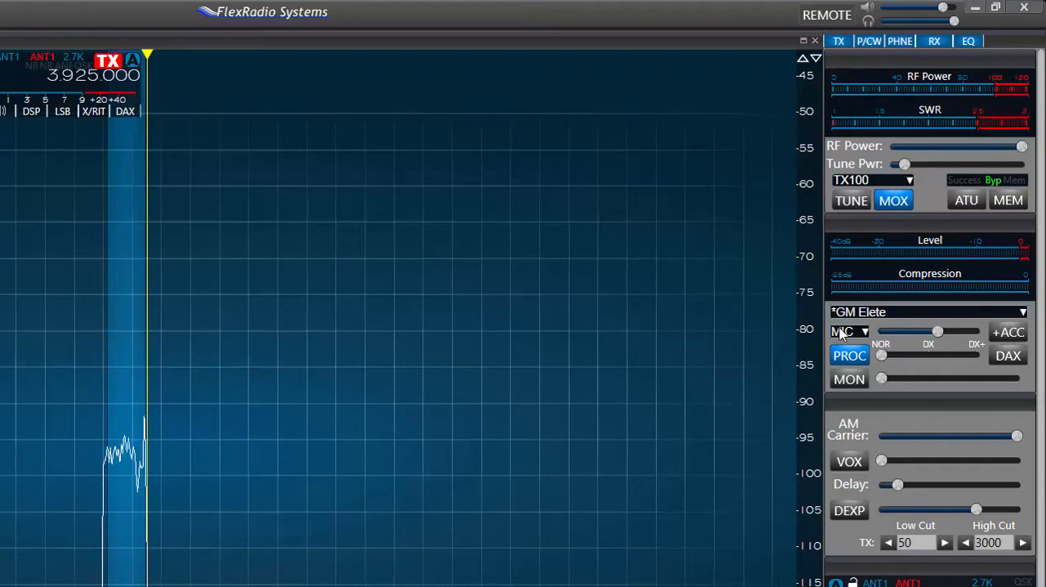
click(893, 200)
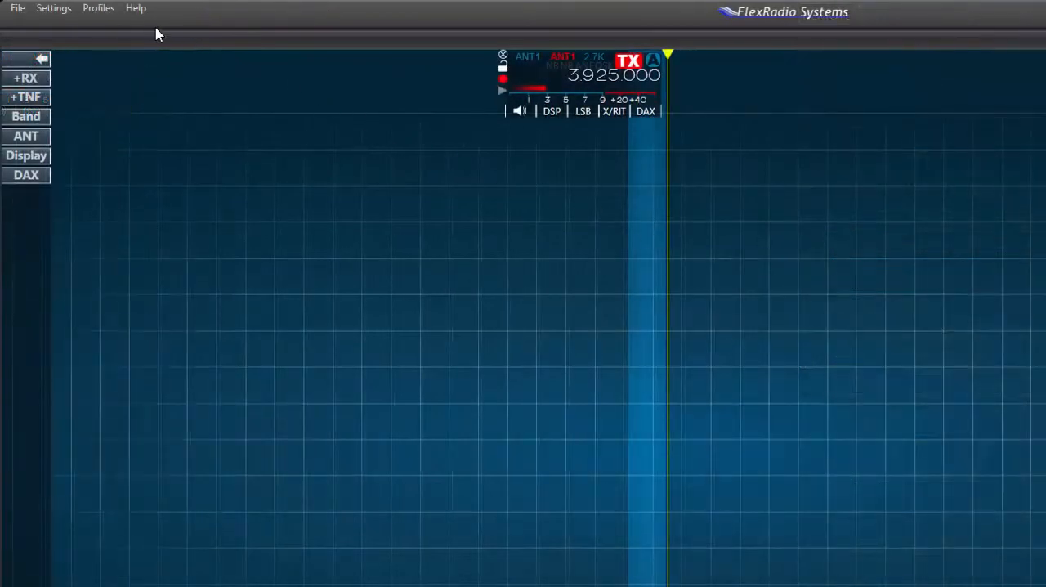
Step: Enable DEXP and MON, raise monitor volume, and set expander threshold to 56
click(98, 7)
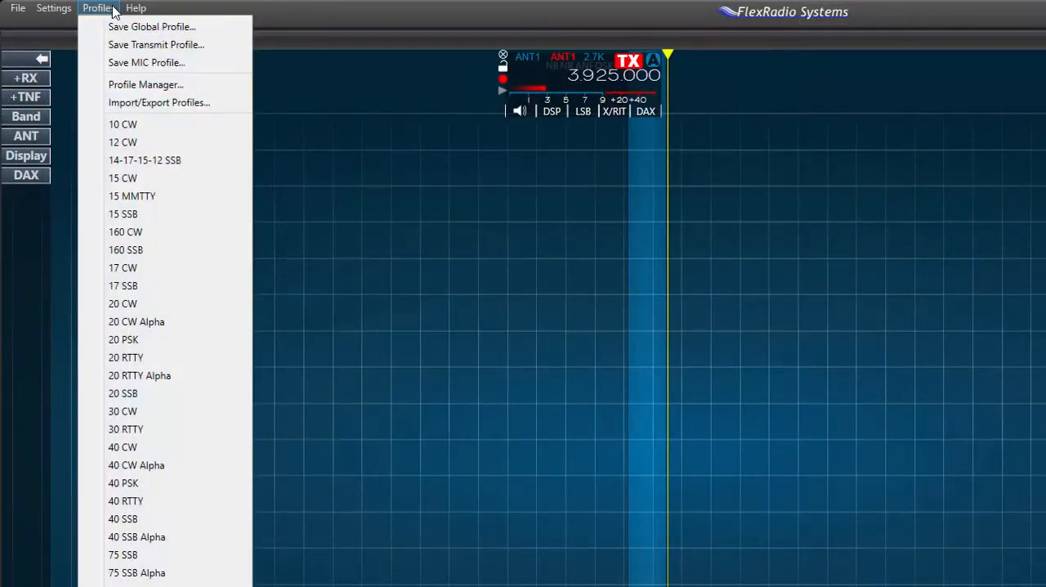
click(146, 84)
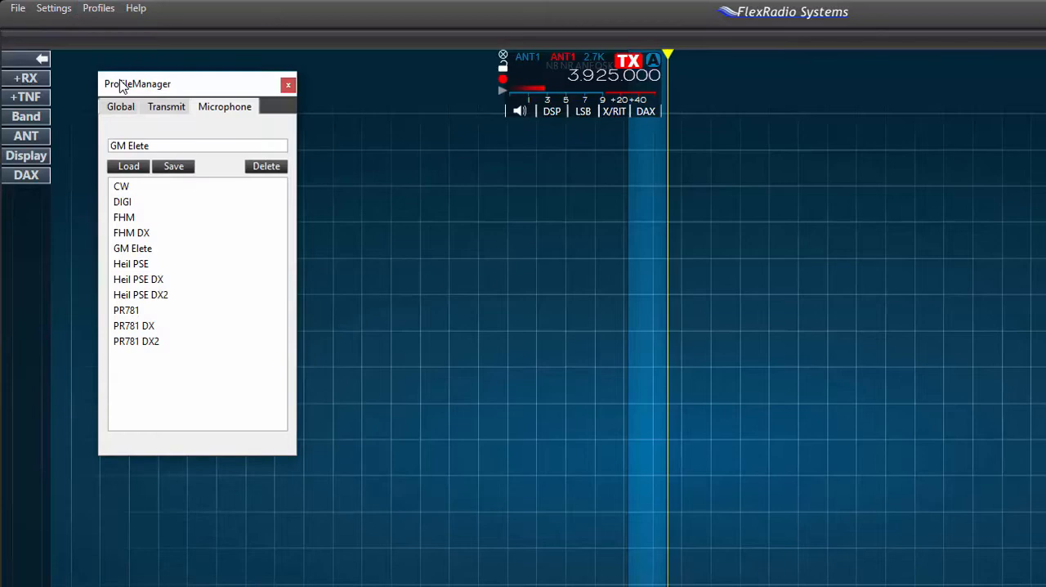
mouse_move(173, 166)
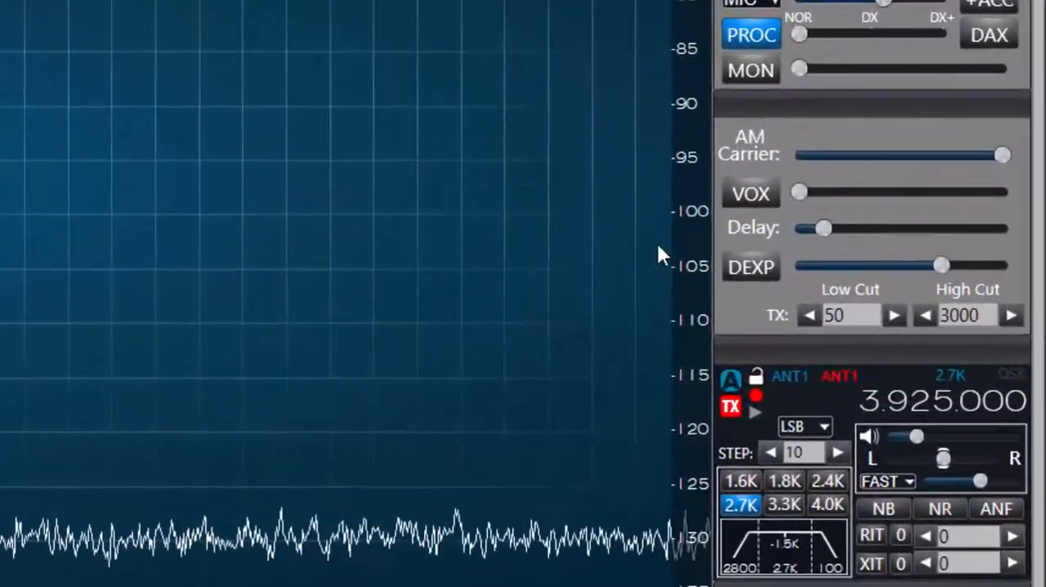
click(750, 267)
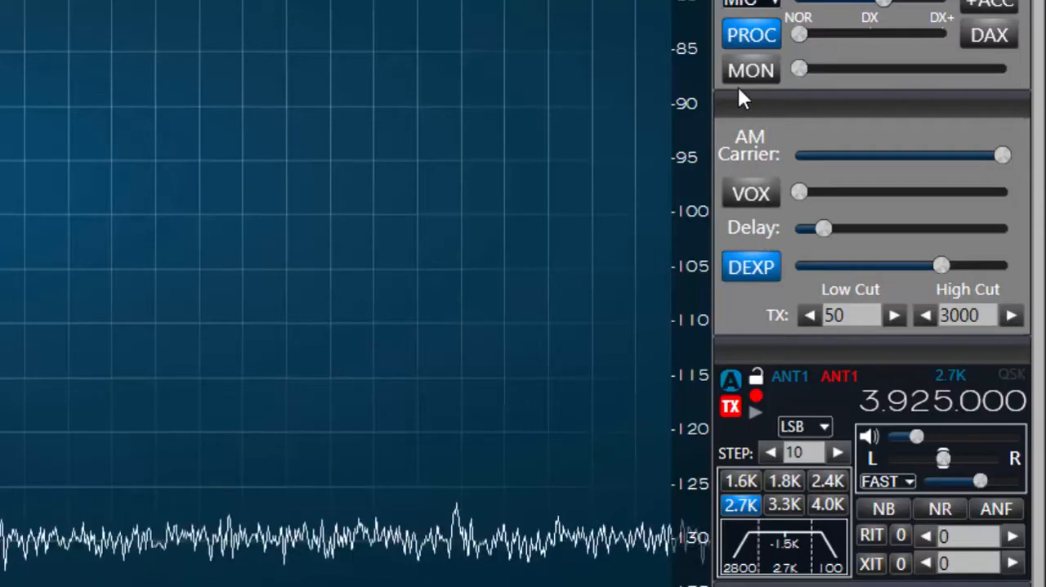
click(750, 69)
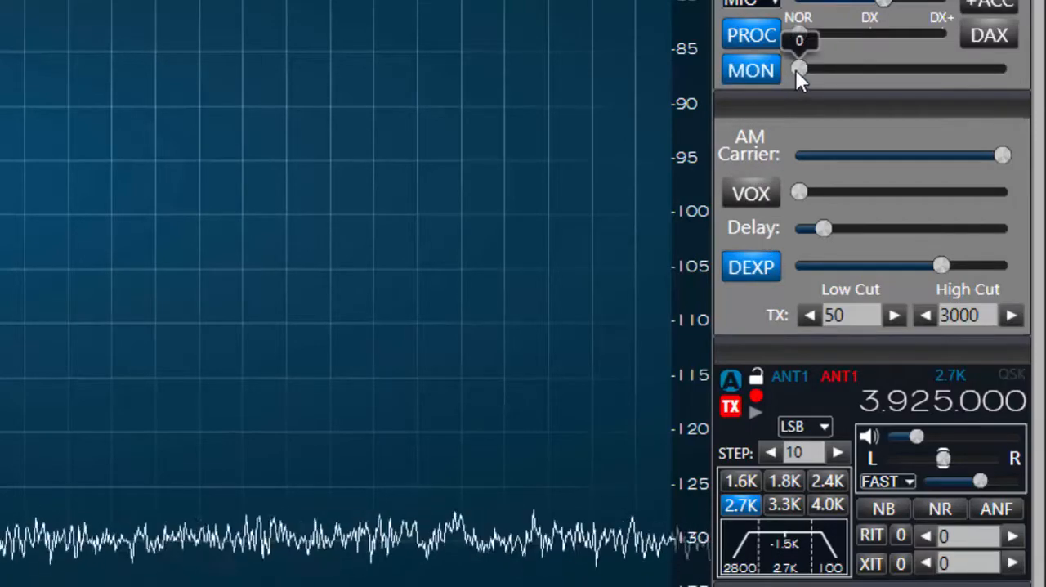
drag(799, 69, 971, 69)
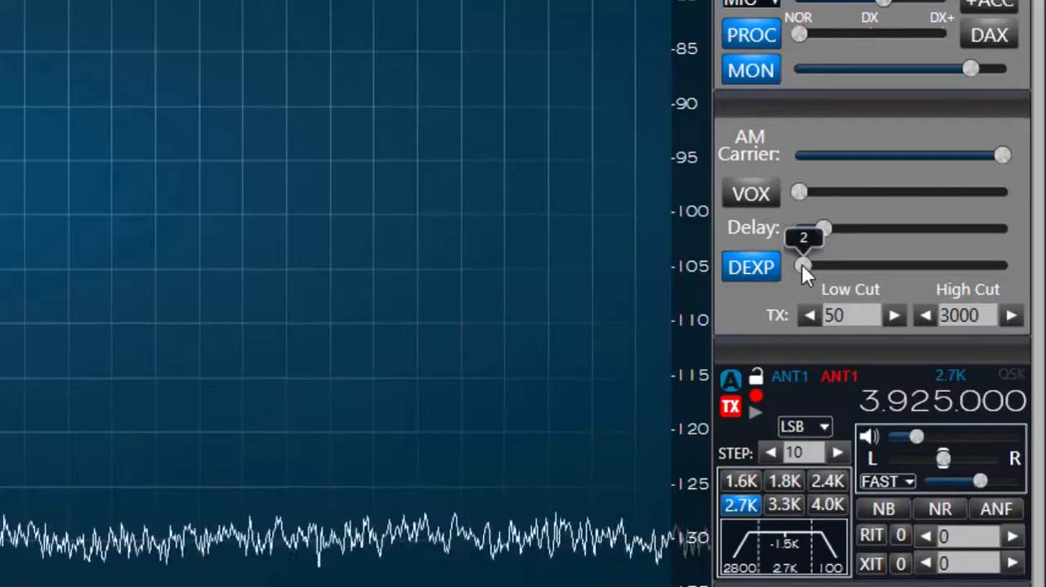
drag(802, 264, 913, 264)
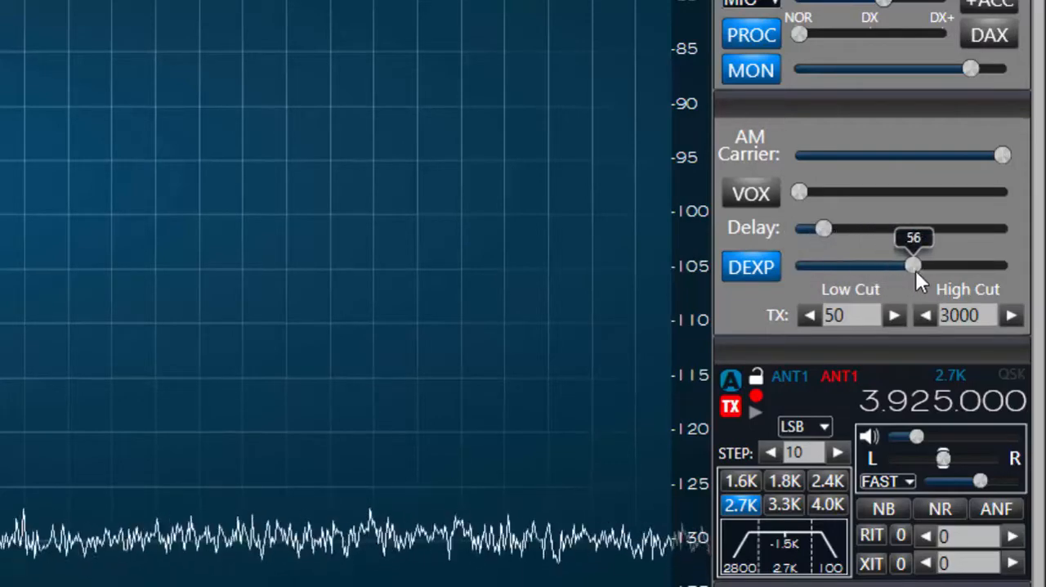
drag(913, 264, 917, 264)
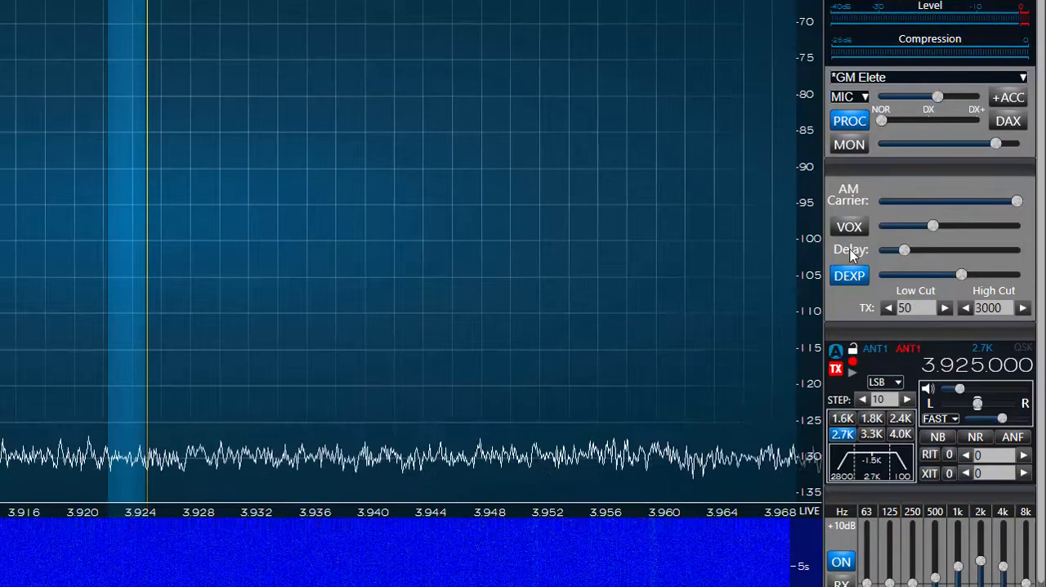
Step: Turn on VOX with level 28 and delay 39
click(849, 226)
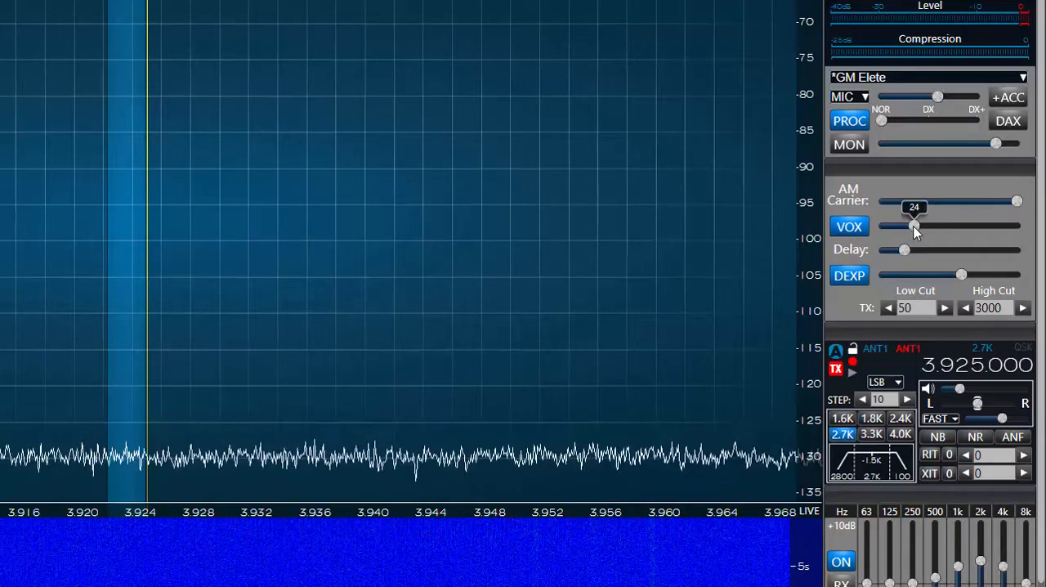
drag(913, 226, 921, 226)
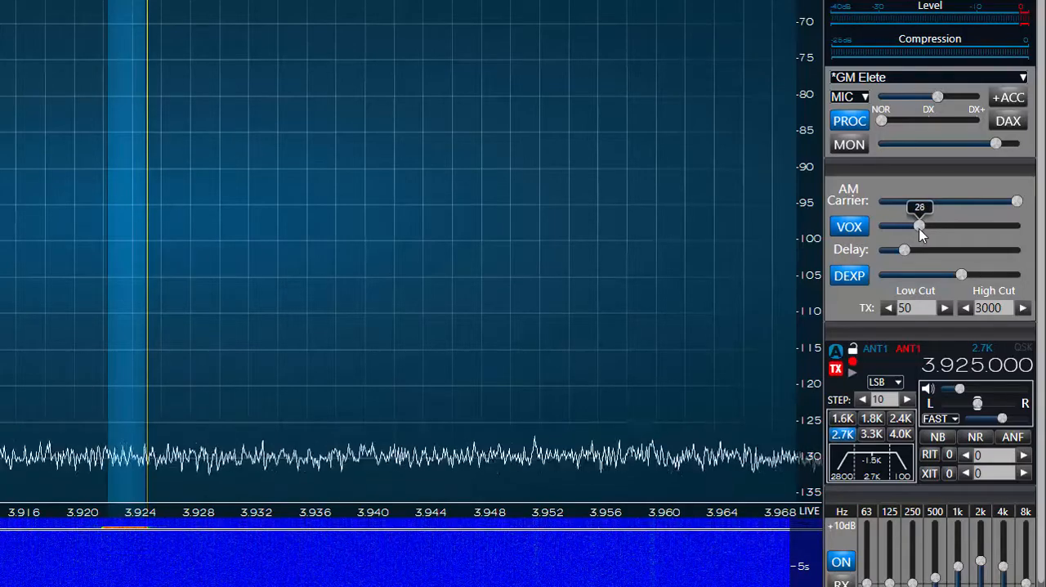
drag(919, 227, 923, 226)
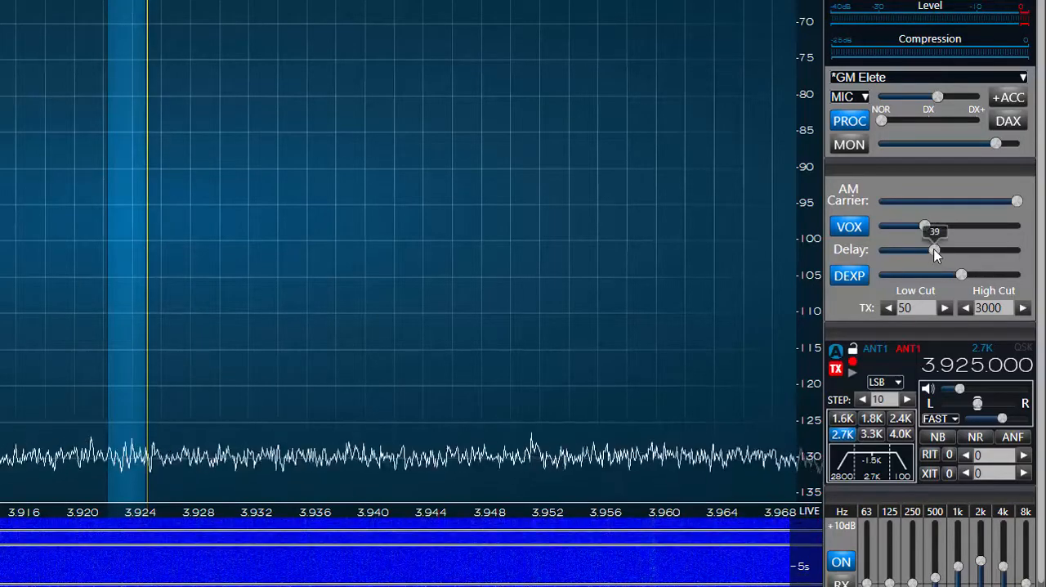
drag(923, 226, 906, 227)
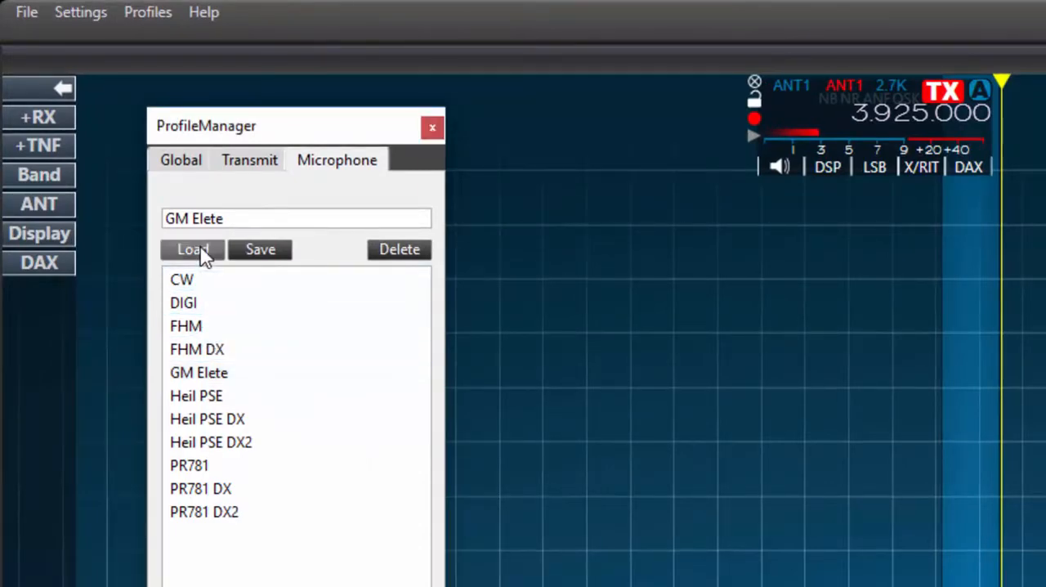
Step: Load the GM Elete profile and set the transmit filter to 100–2800 Hz
click(192, 250)
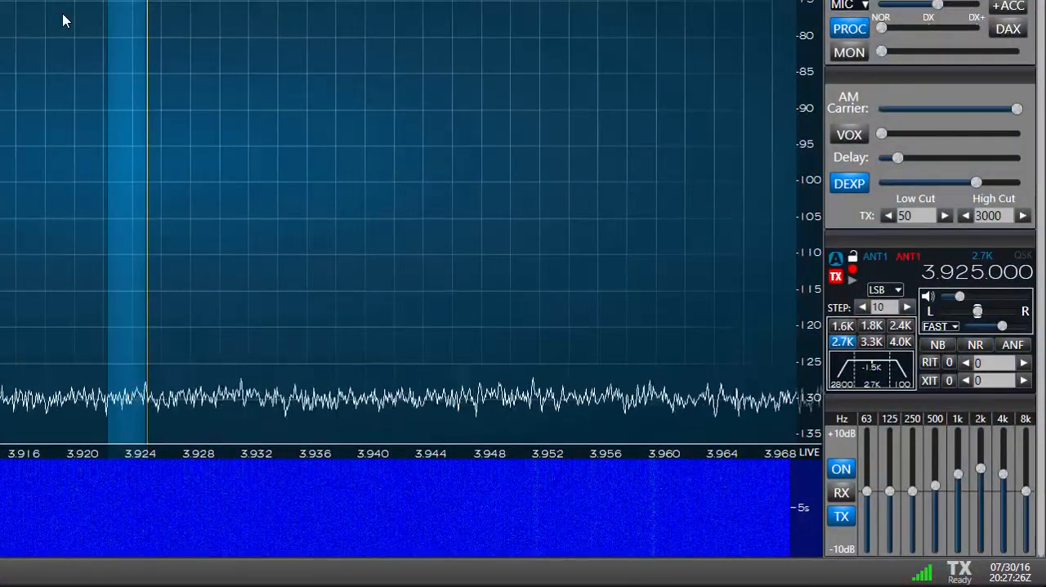
mouse_move(615, 193)
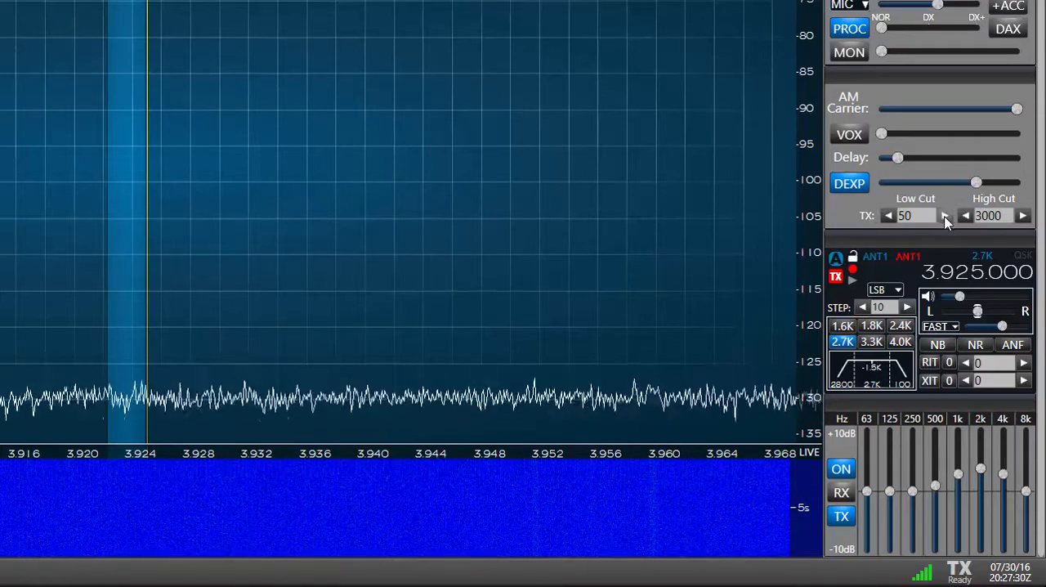
click(945, 215)
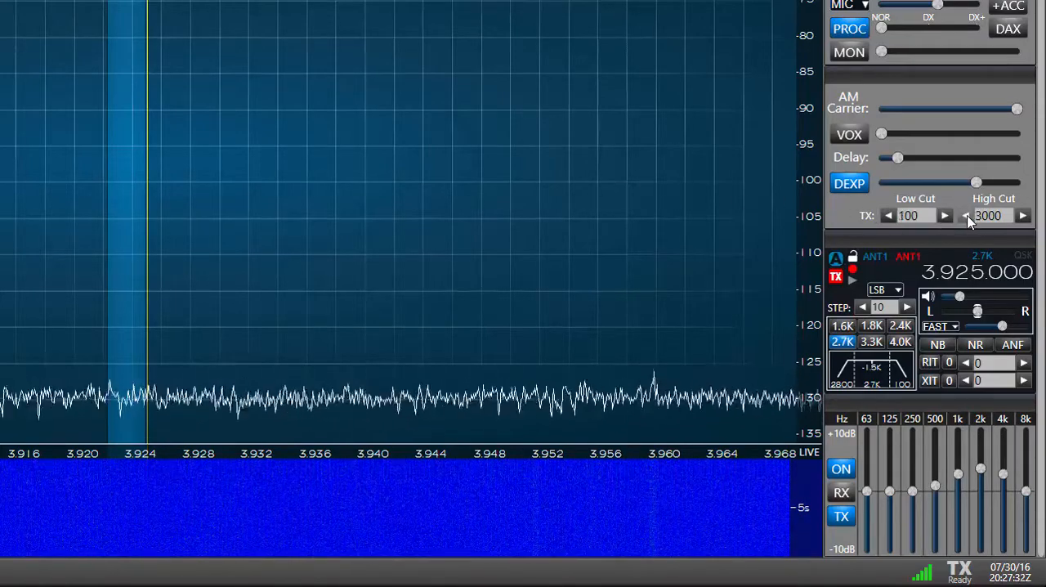
click(967, 216)
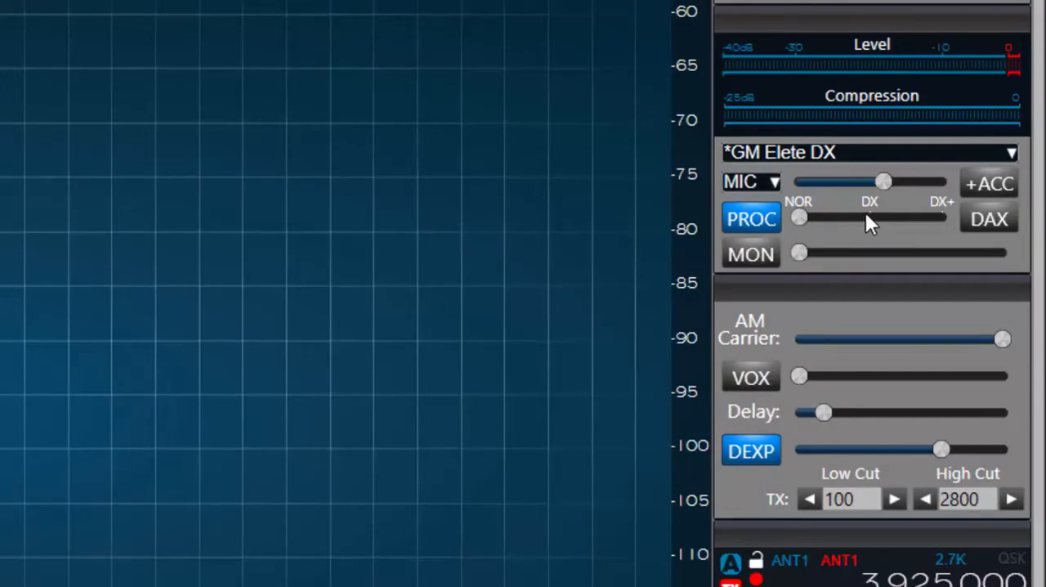
click(98, 7)
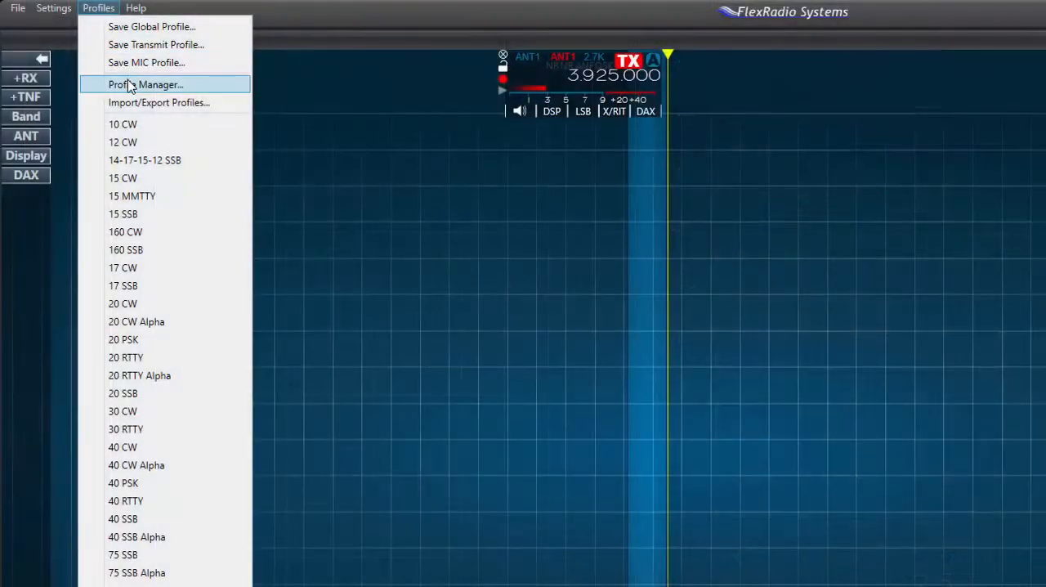
Step: Save the mic settings as microphone profile 'GM Elete DX' and close Profile Manager
click(146, 84)
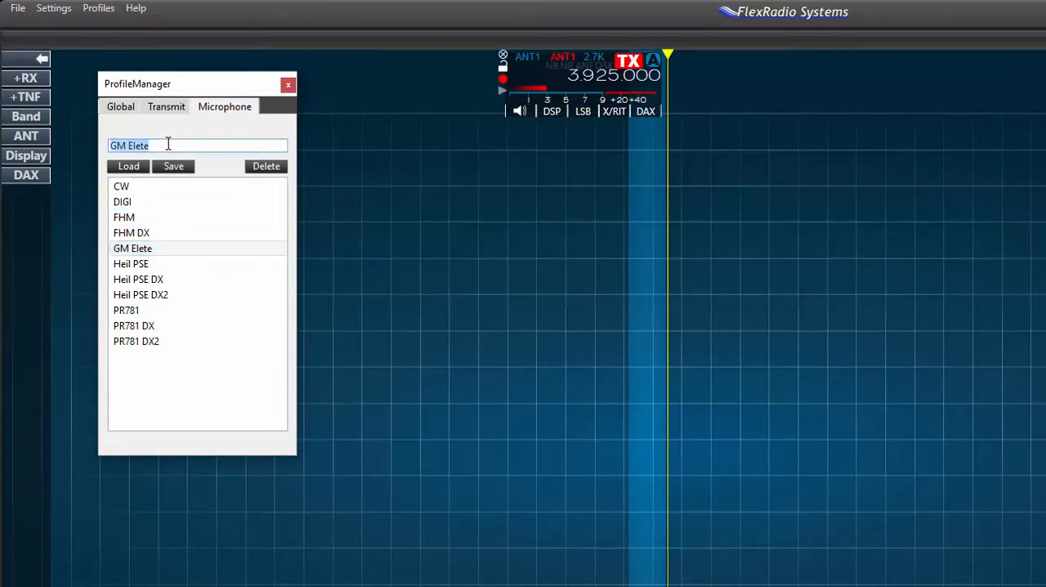
text(D)
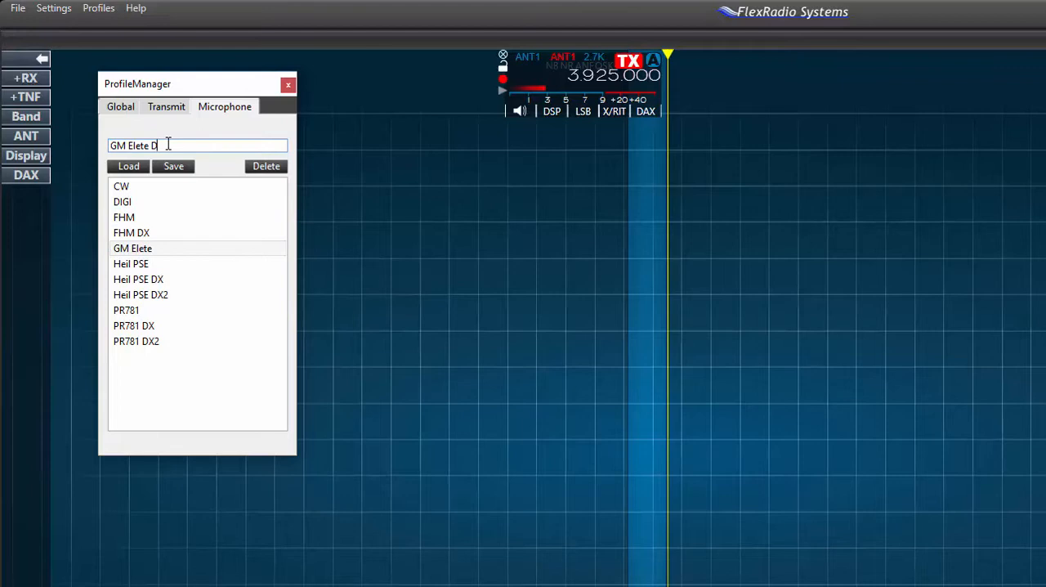
text(X)
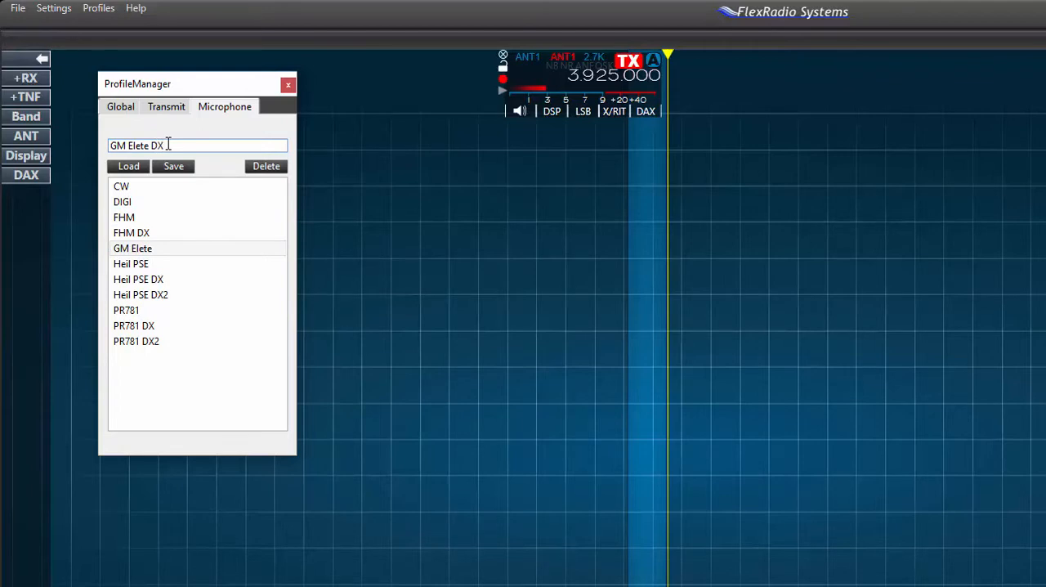
click(173, 166)
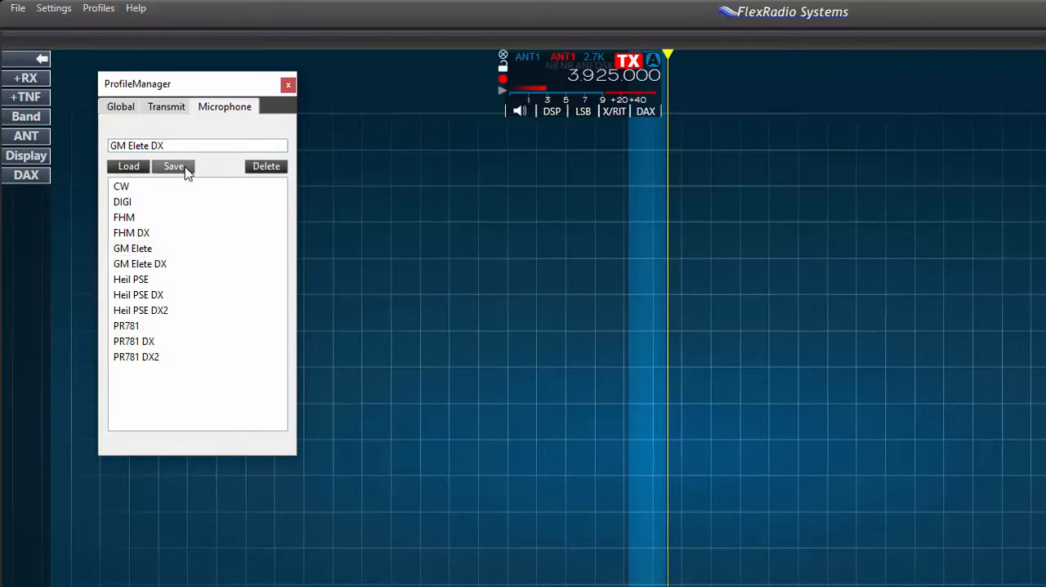
click(140, 263)
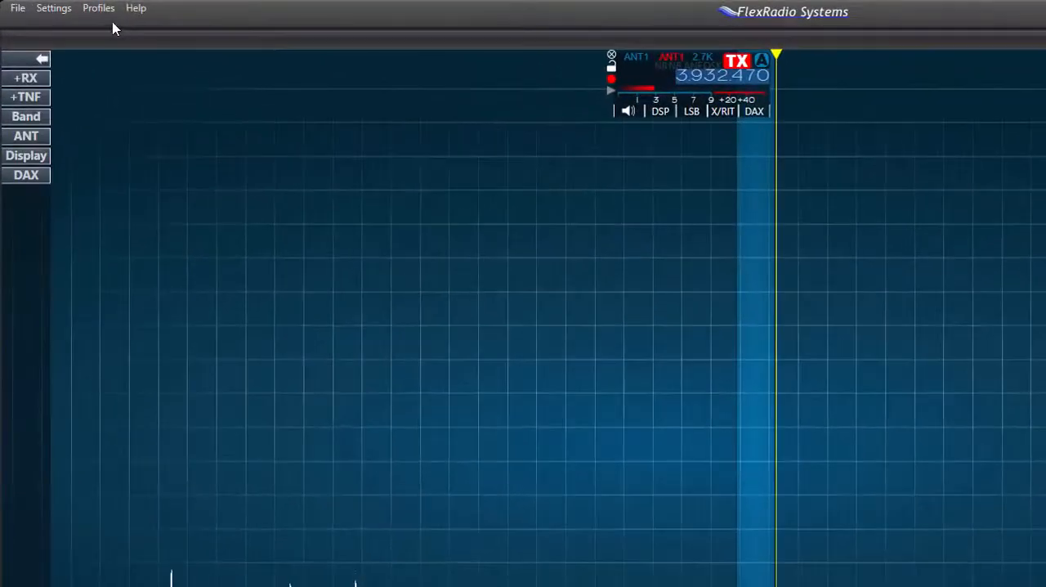
Step: In Profile Manager's Transmit tab, name a new profile 'RTTY' and save it
click(98, 8)
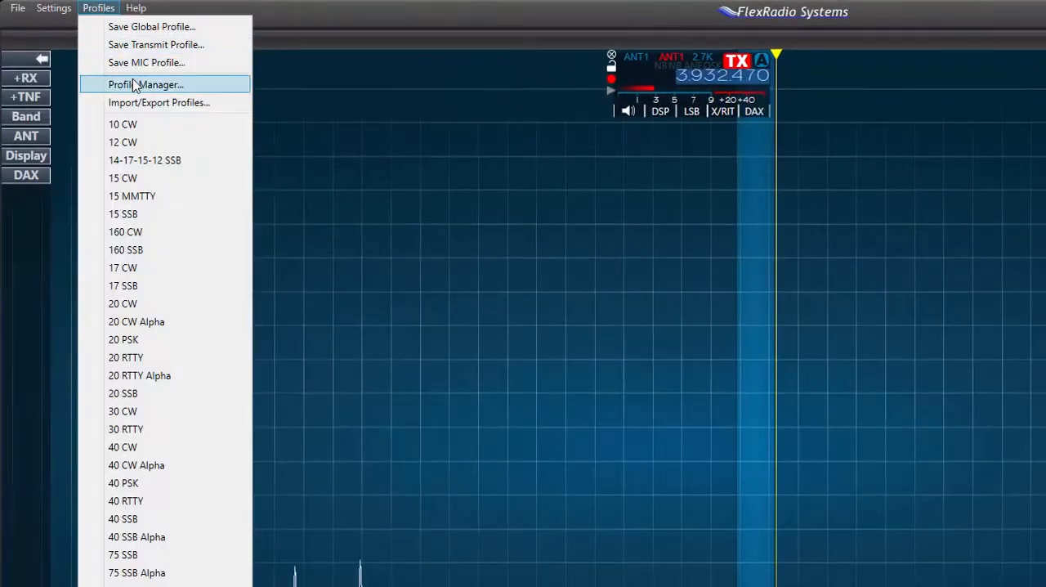
click(146, 84)
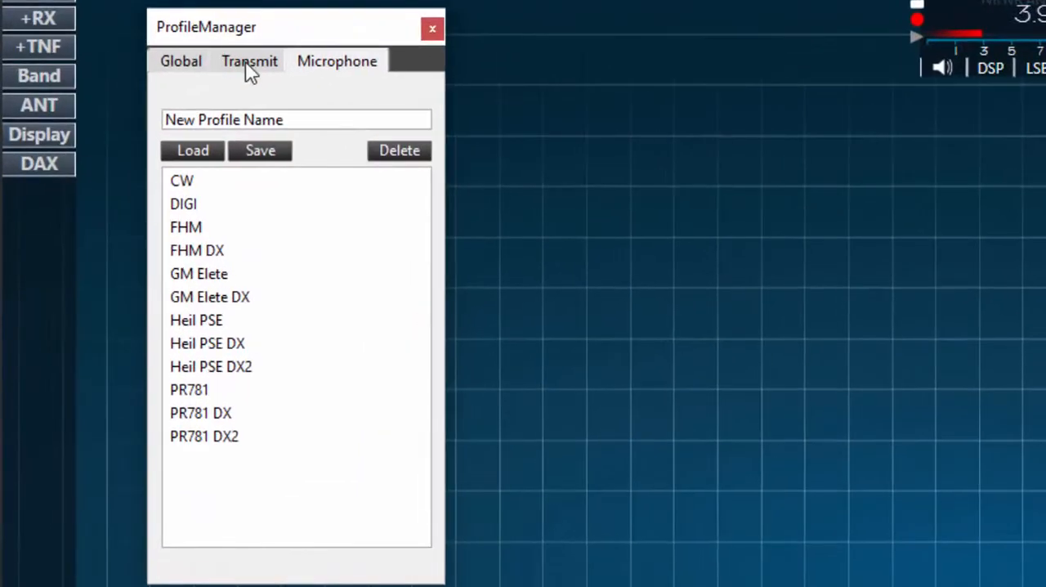
click(249, 61)
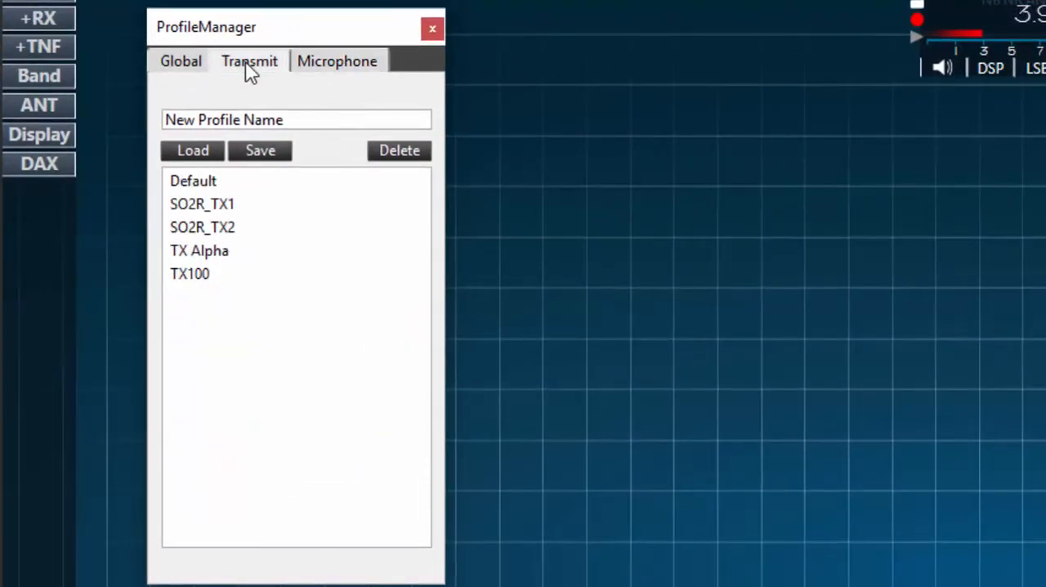
mouse_move(256, 106)
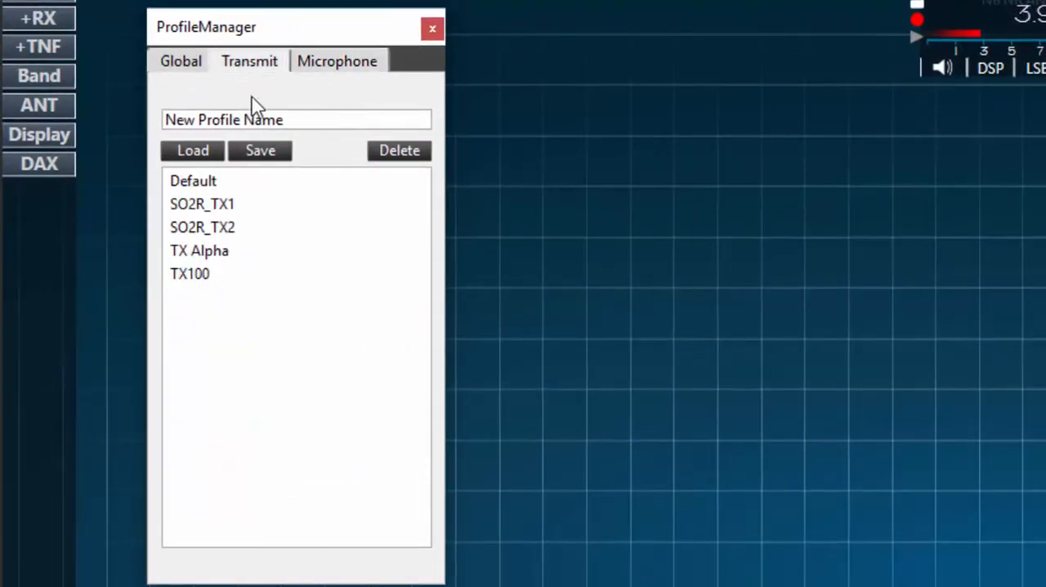
click(315, 119)
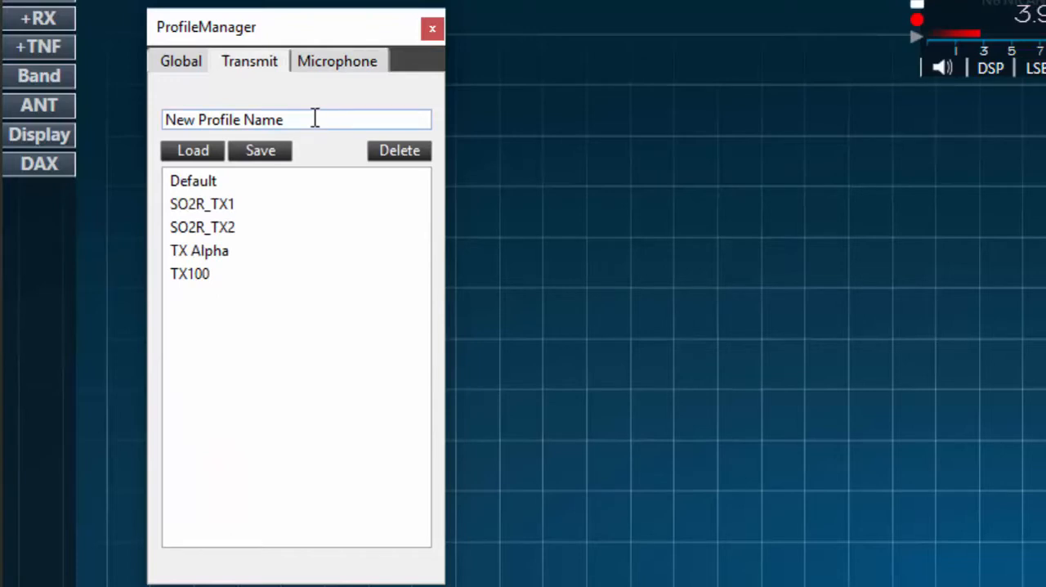
double_click(223, 119)
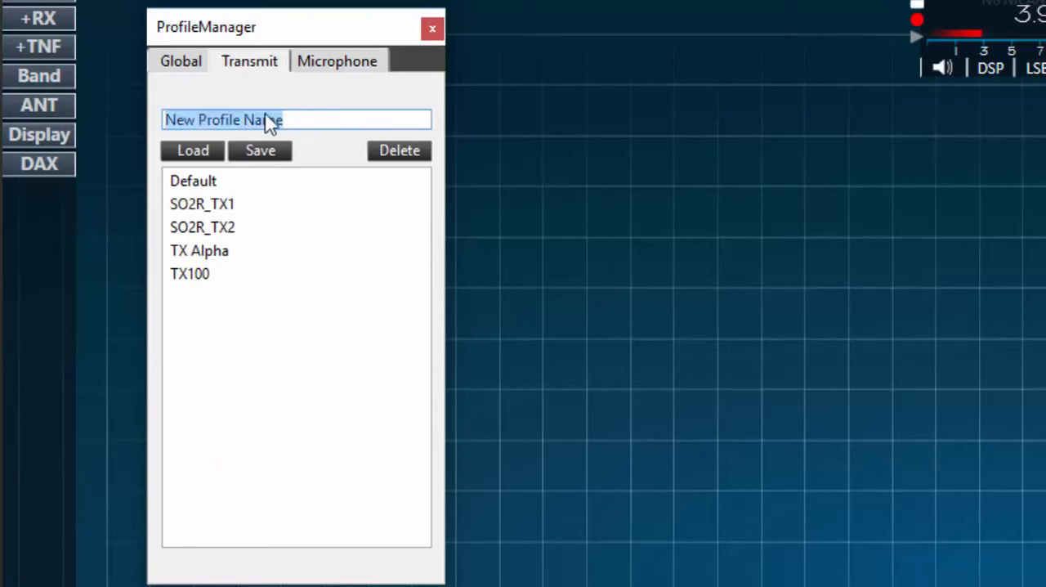
mouse_move(32, 227)
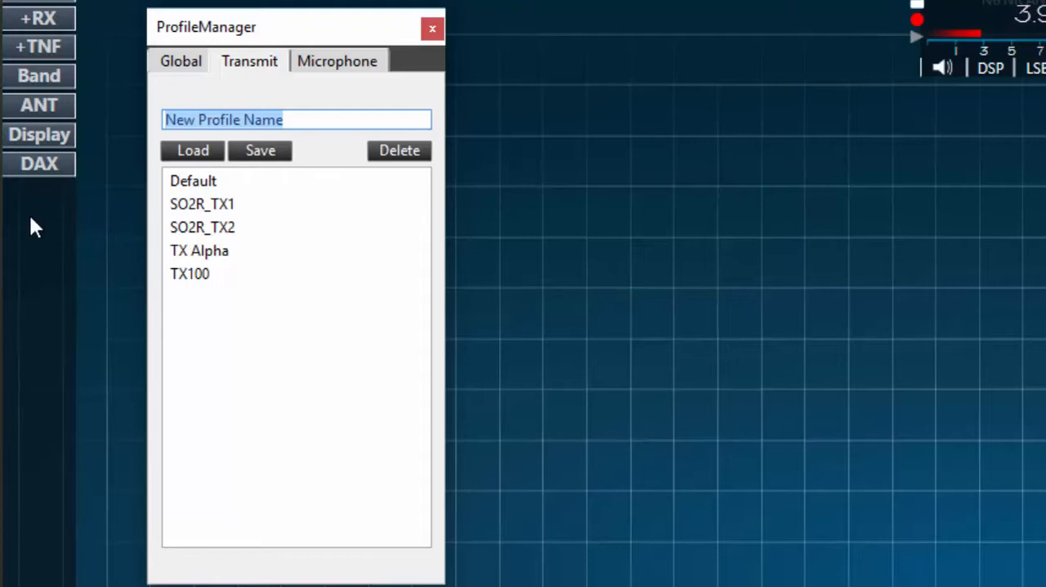
text(R)
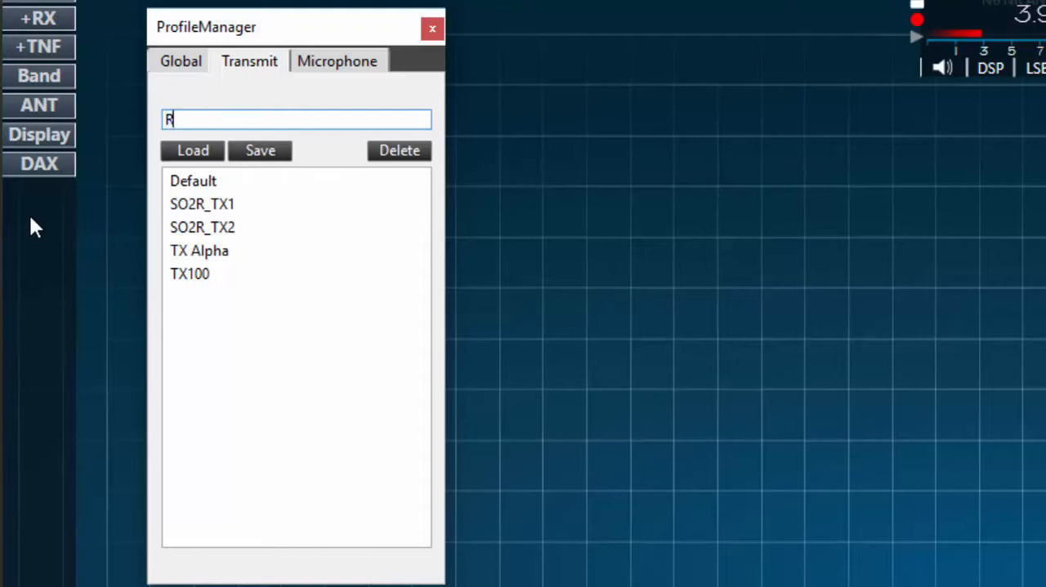
text(TTY)
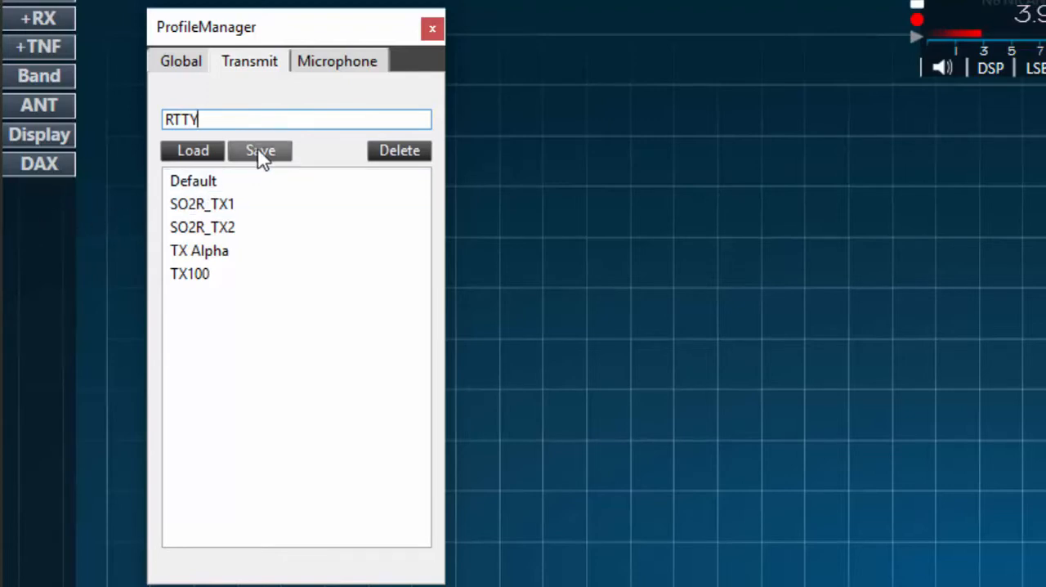
click(260, 150)
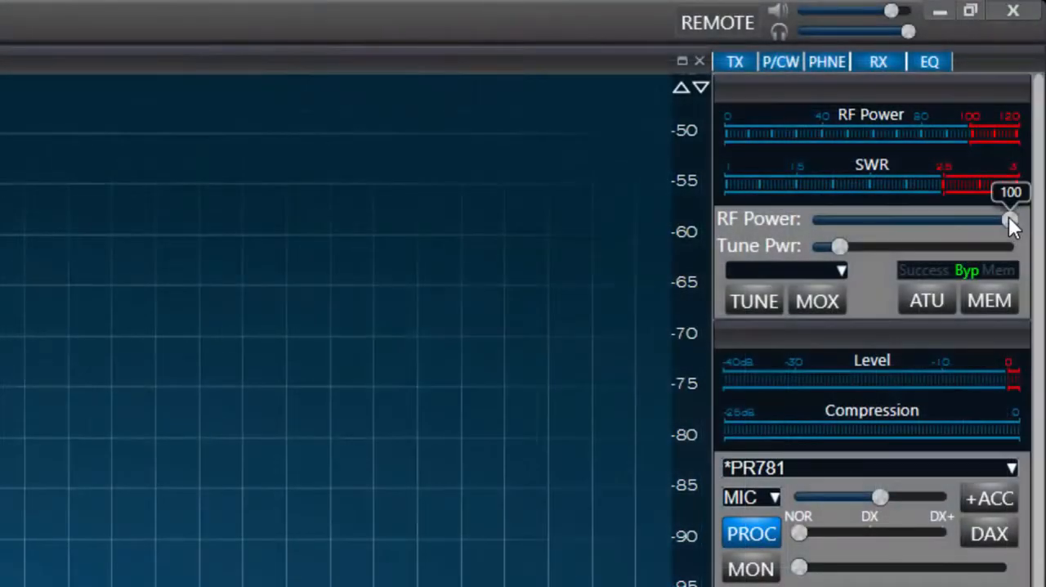
Step: Lower RF power from 100 to 49 and set tune power to 12
drag(1004, 220, 919, 220)
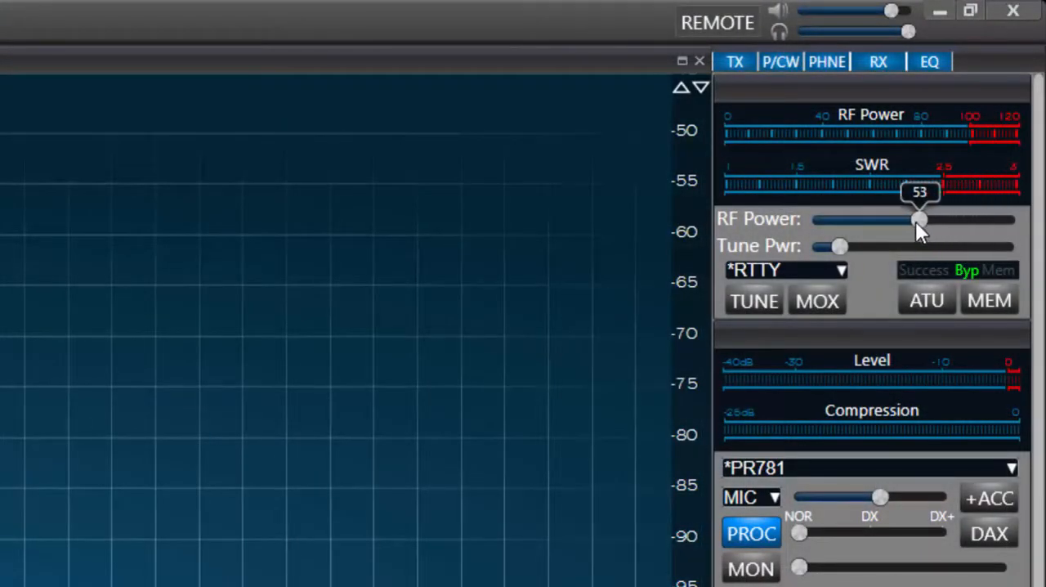
drag(919, 219, 913, 219)
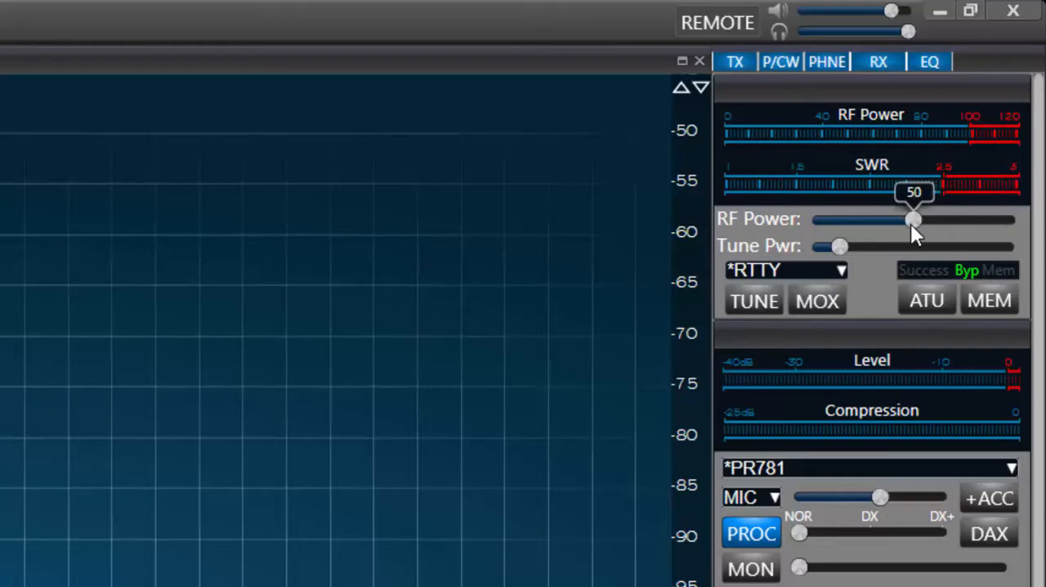
drag(913, 220, 912, 220)
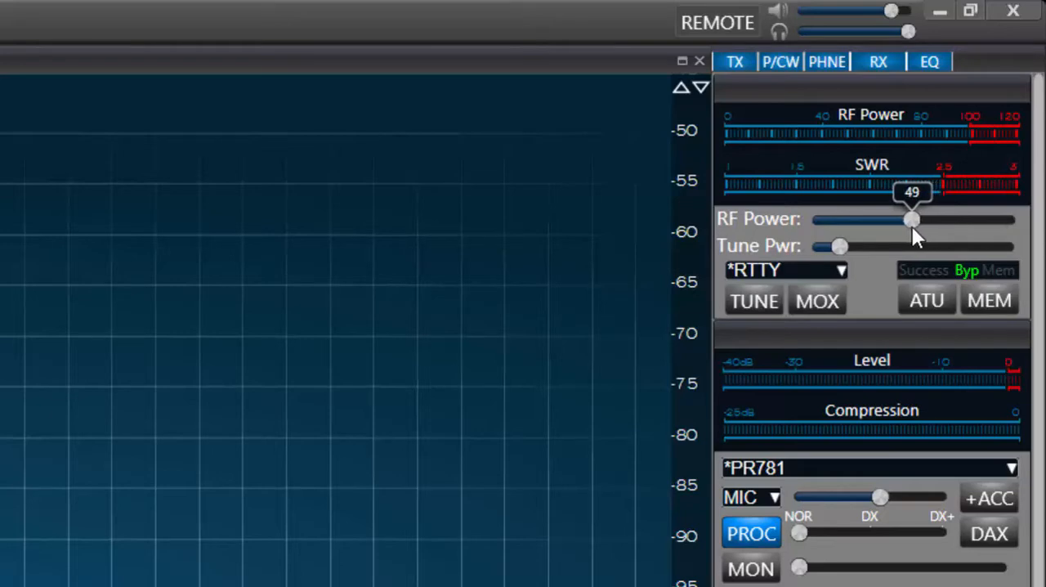
mouse_move(866, 280)
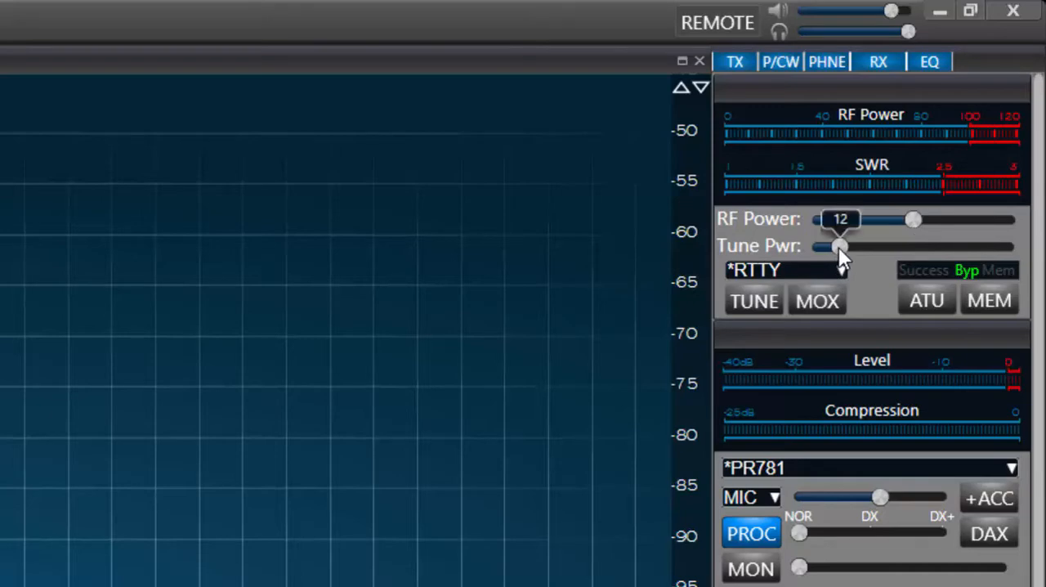
drag(842, 247, 833, 247)
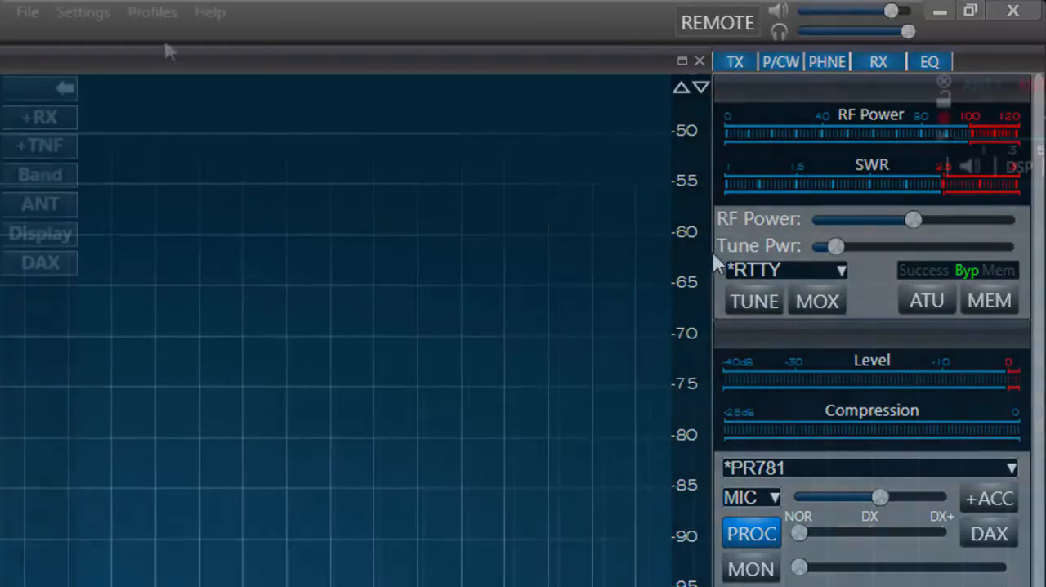
Step: Store the lowered power settings in the RTTY transmit profile via Profile Manager, then close it
click(152, 12)
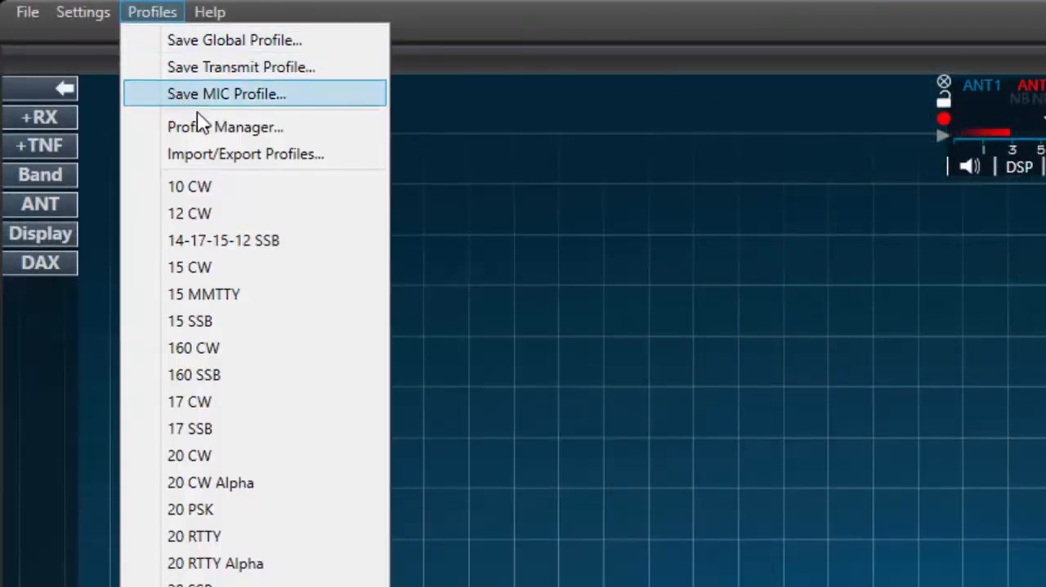
click(224, 127)
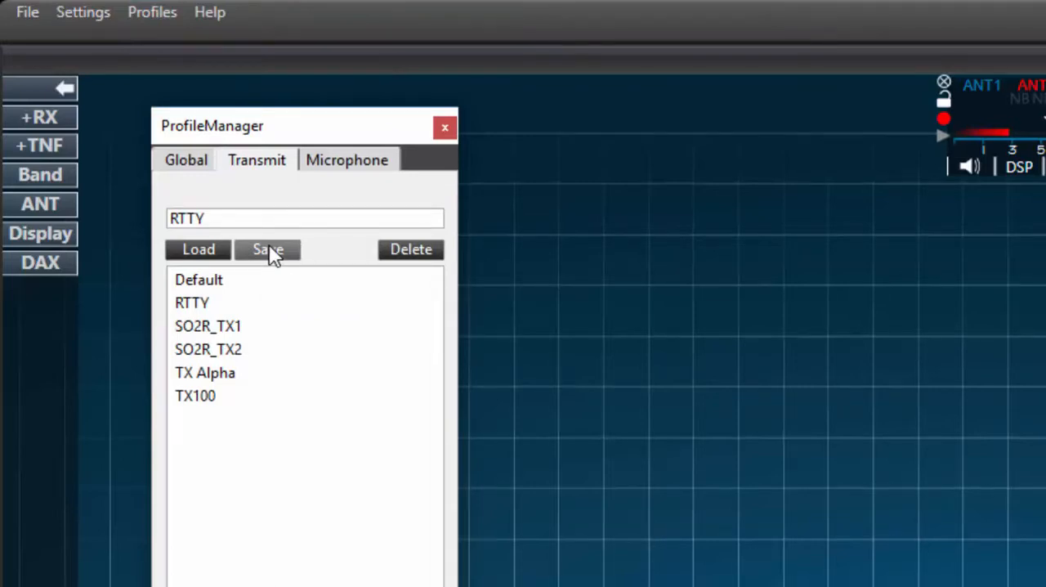
mouse_move(425, 196)
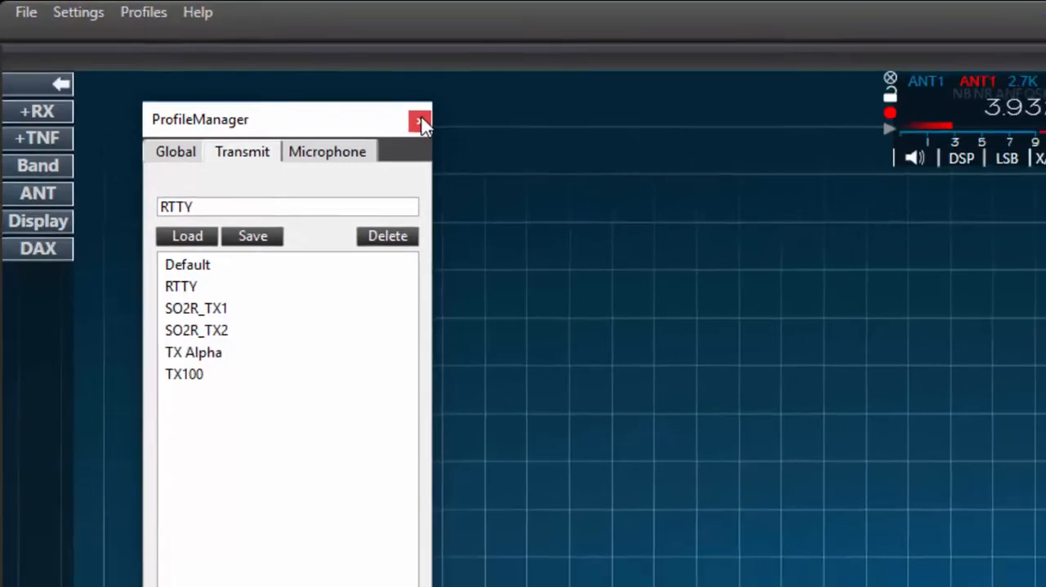
click(419, 119)
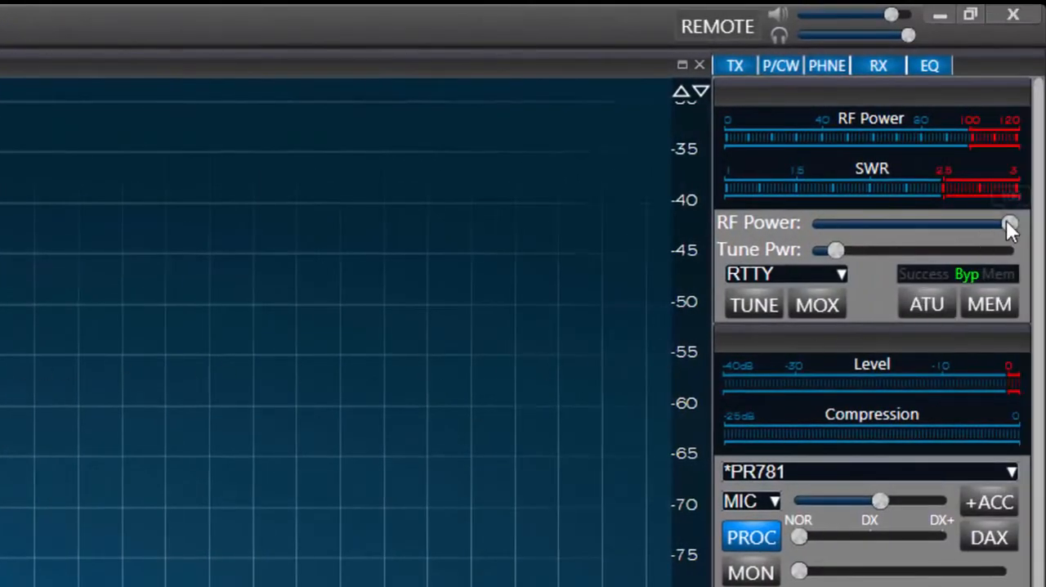
Step: Drop RF power from full to 65 and reopen Profile Manager on transmit profiles
drag(1008, 224, 940, 224)
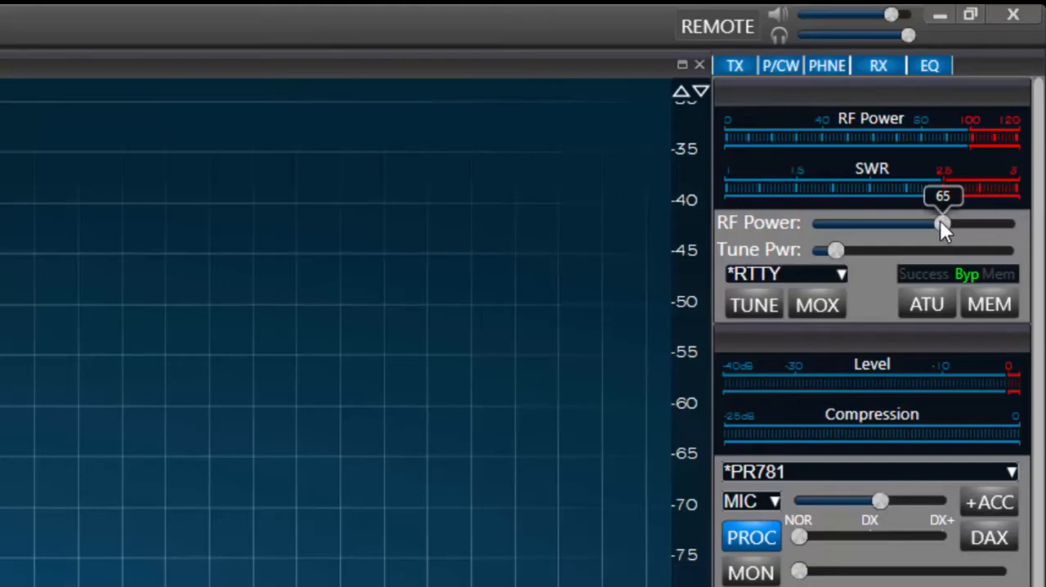
drag(941, 224, 915, 225)
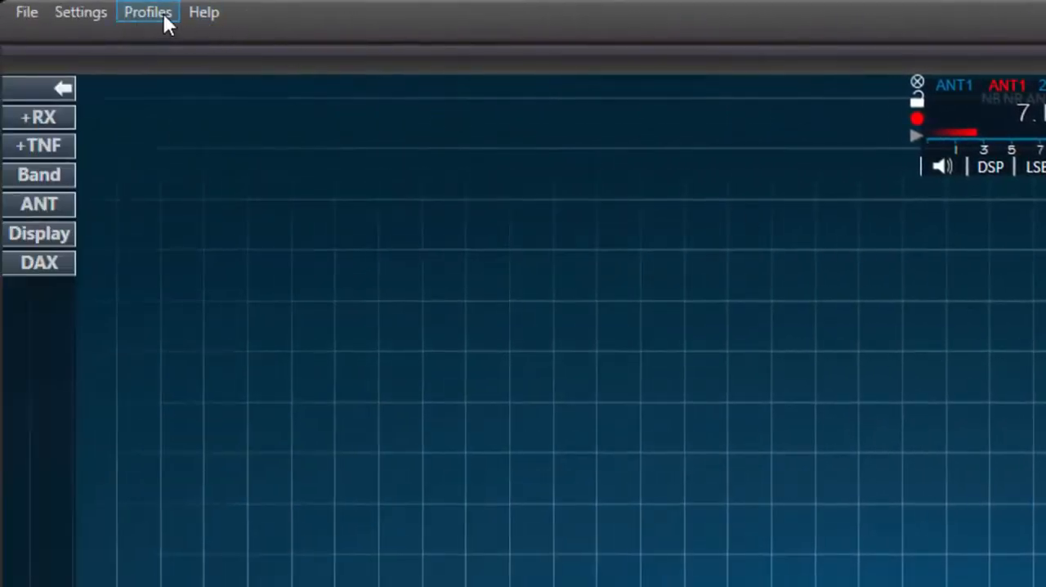
click(147, 12)
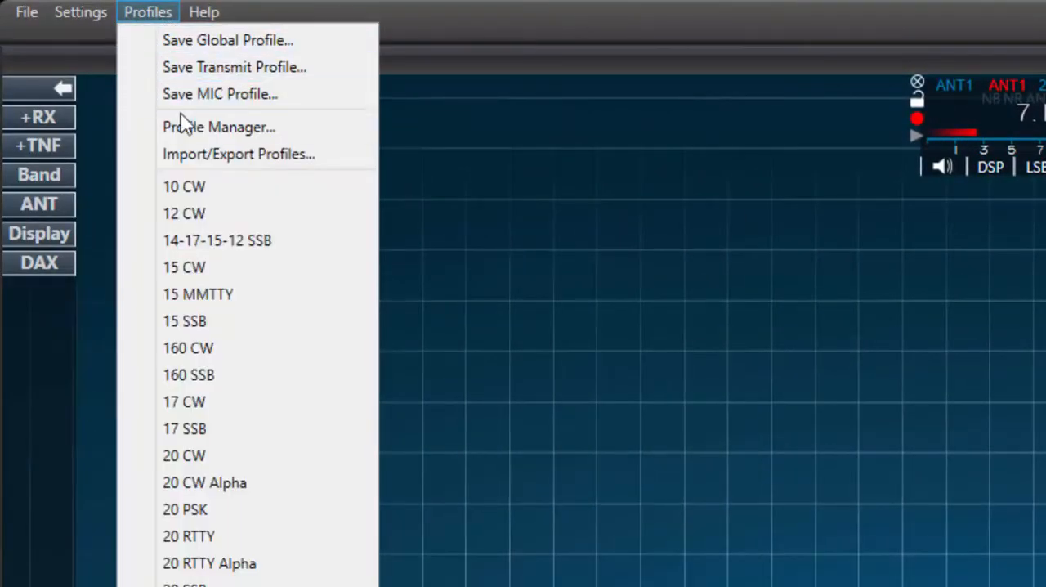
click(218, 126)
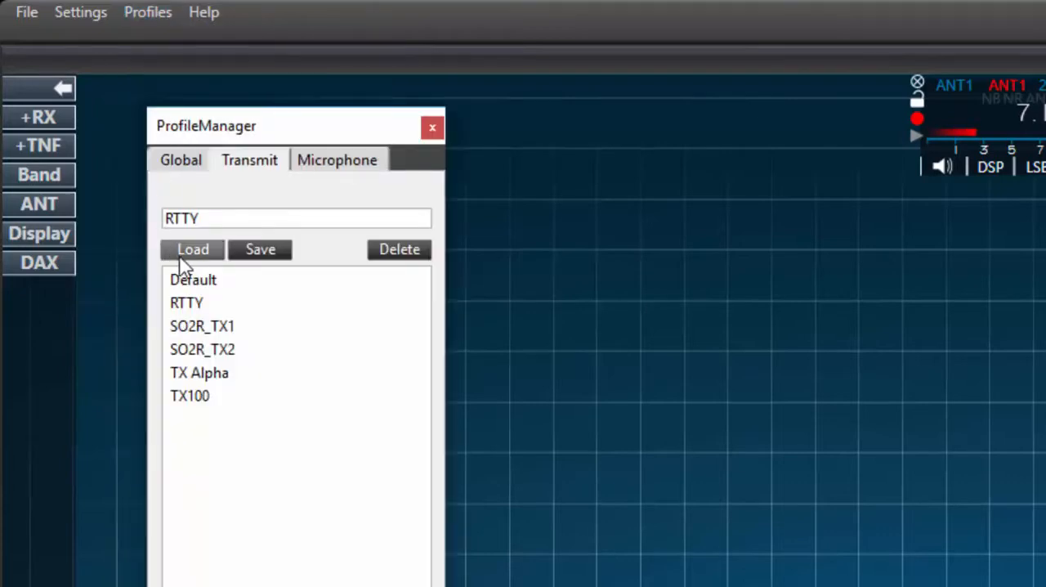
mouse_move(259, 249)
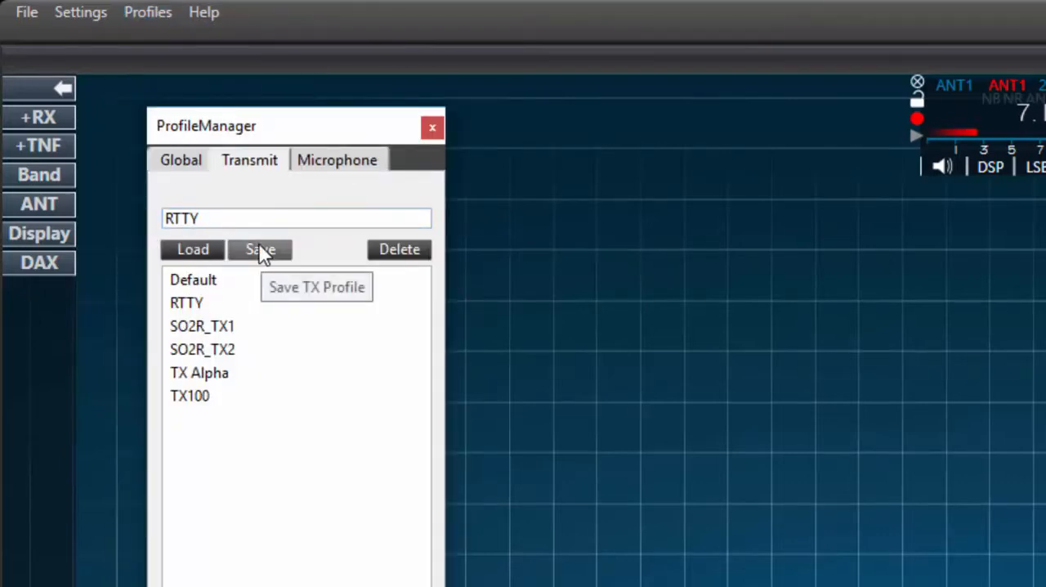
mouse_move(570, 364)
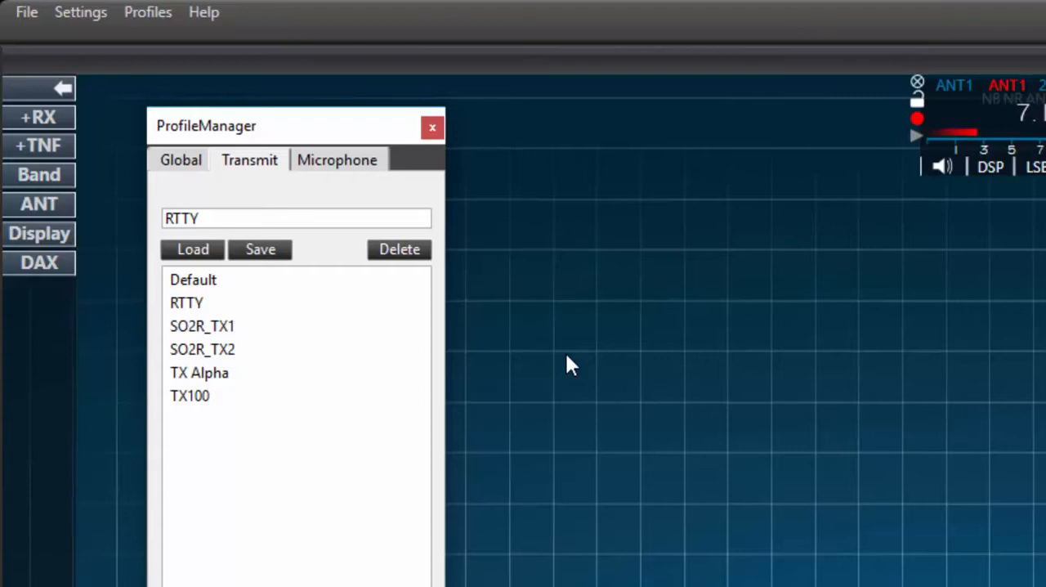
Step: Open Radio Setup's Transmit page, try the TX Alpha profile, then reselect RTTY
click(80, 11)
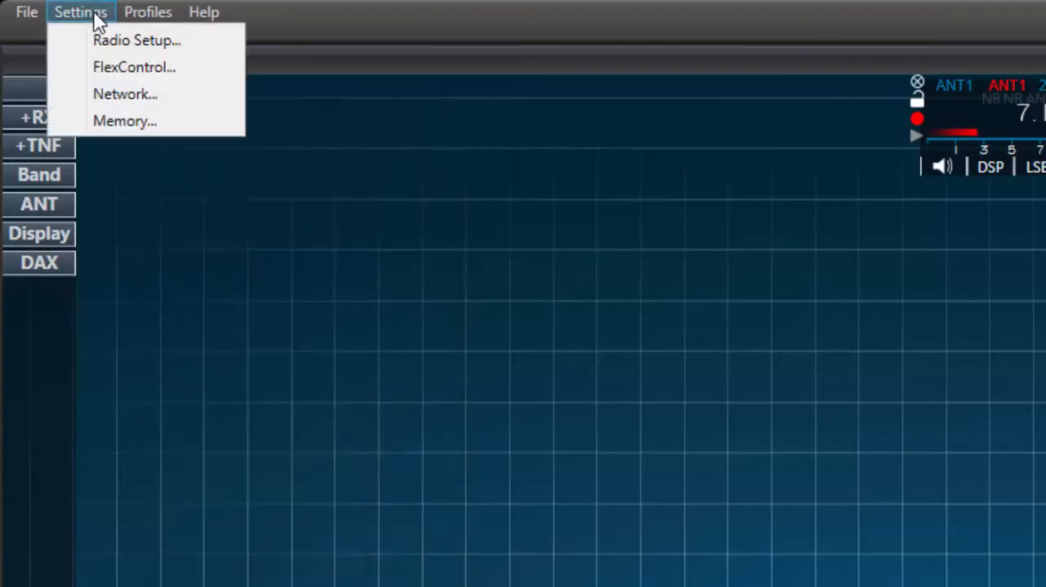
click(137, 39)
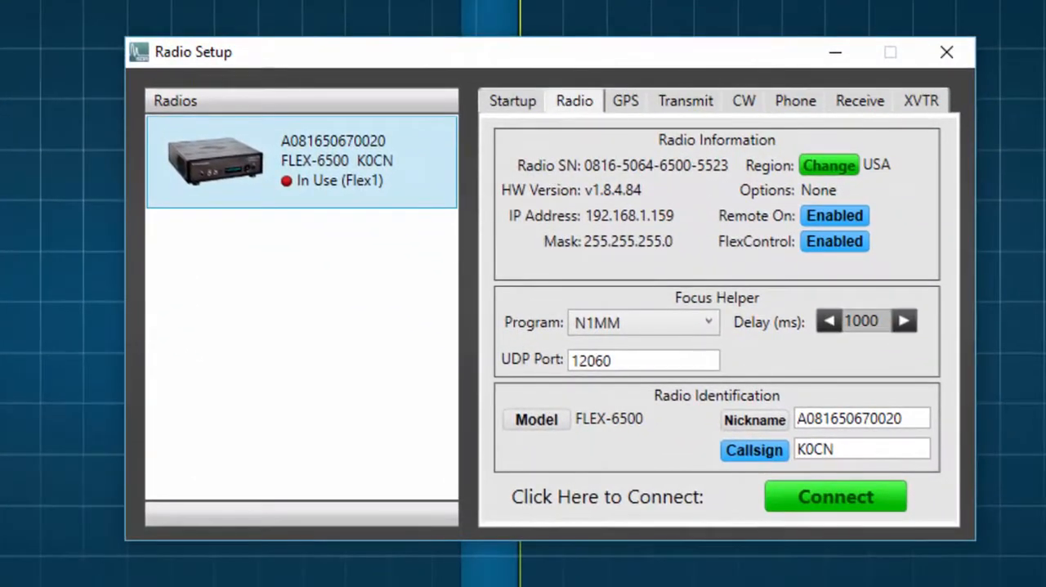
click(684, 101)
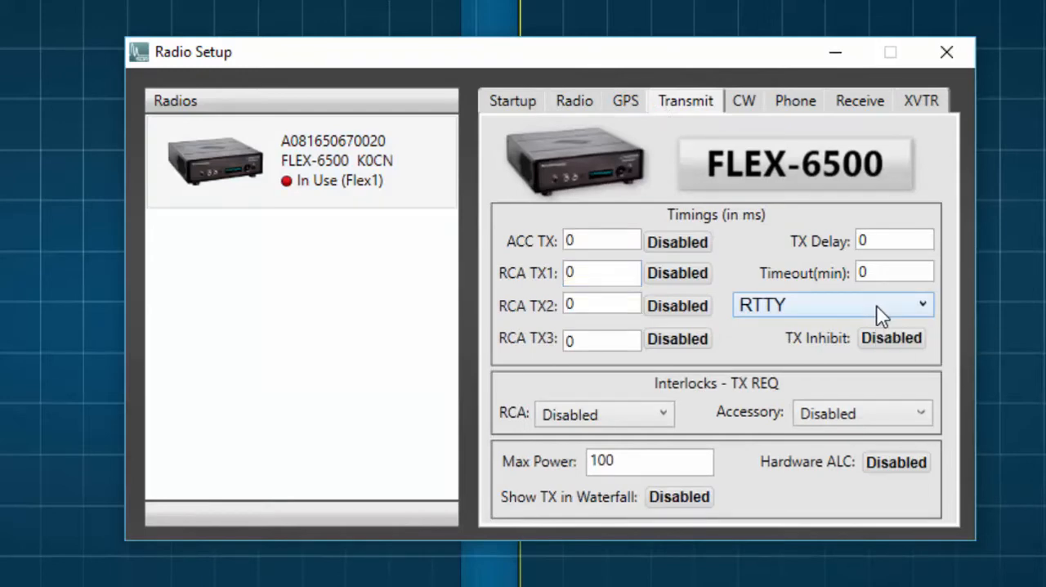
click(829, 304)
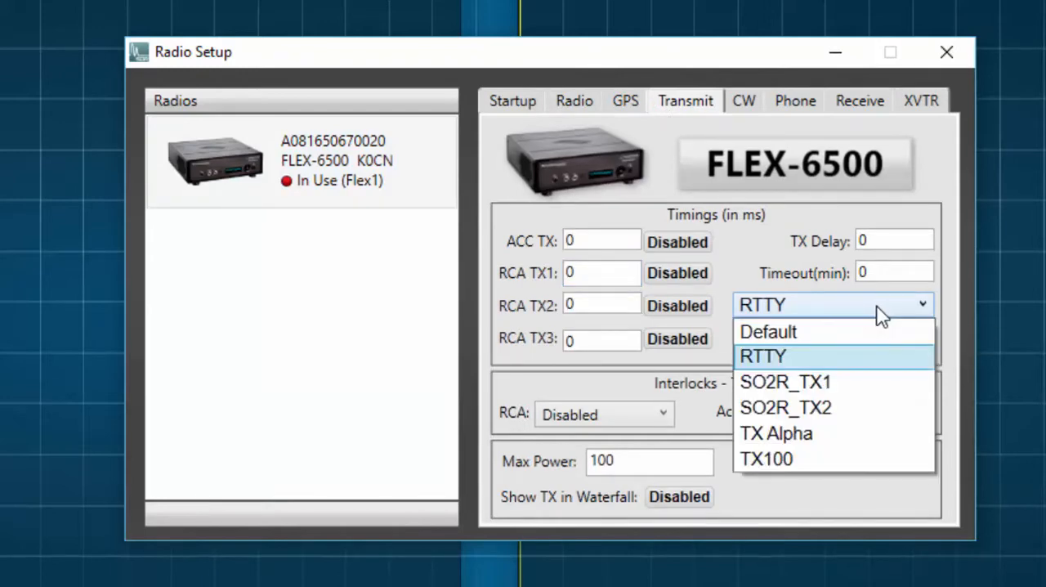
mouse_move(831, 437)
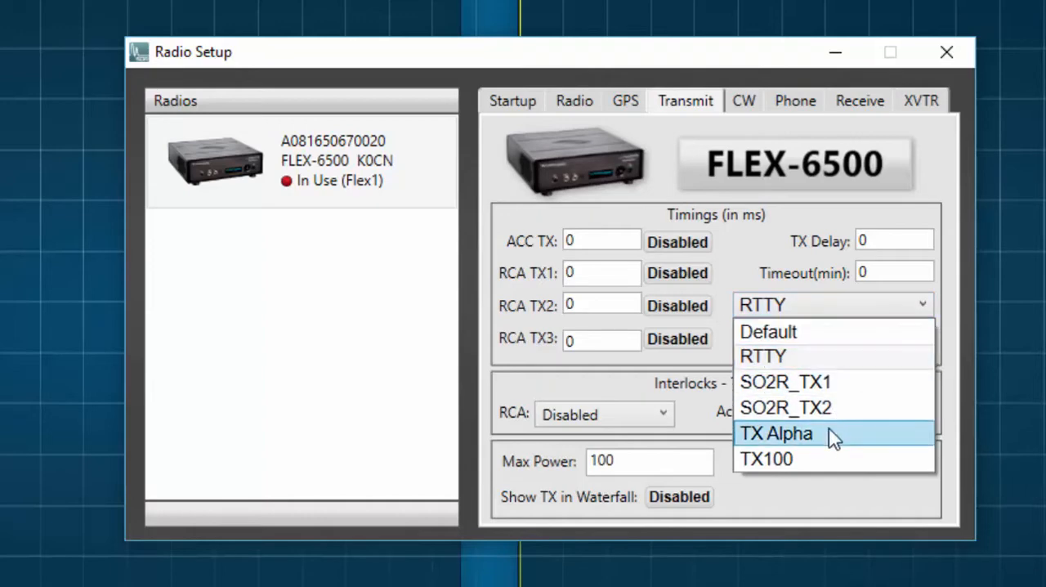
click(776, 433)
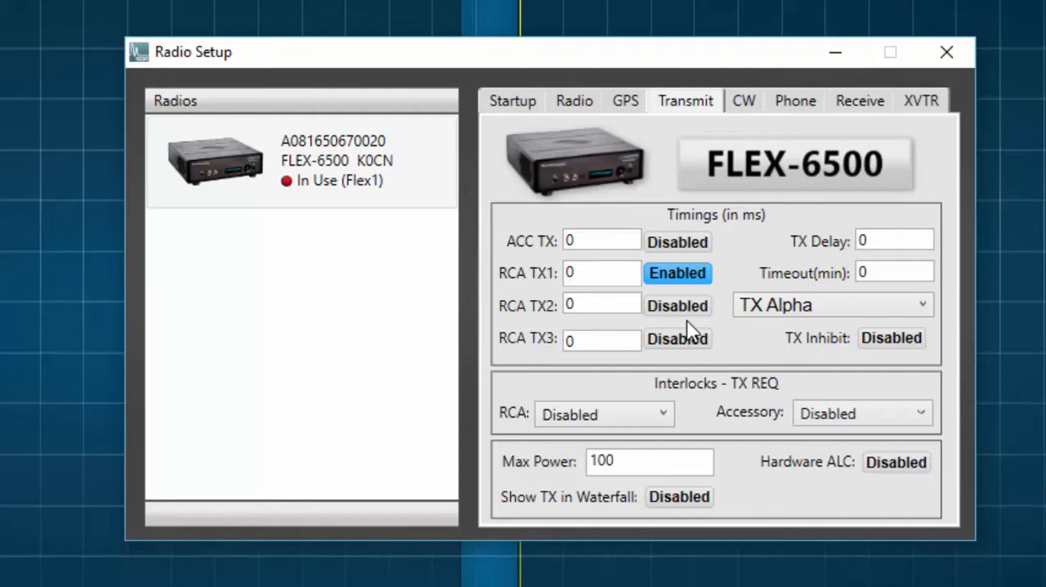
click(834, 304)
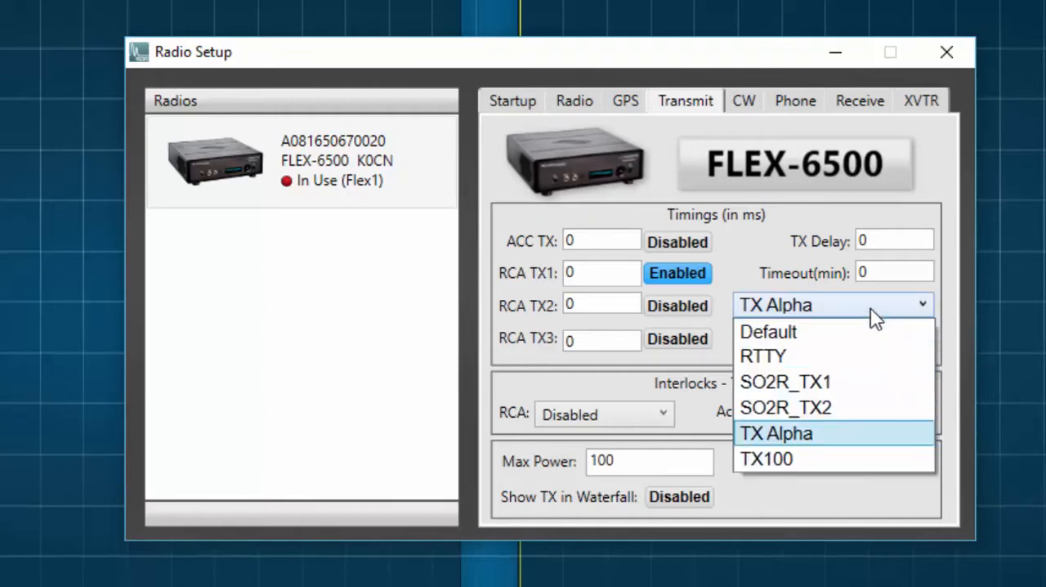
click(762, 356)
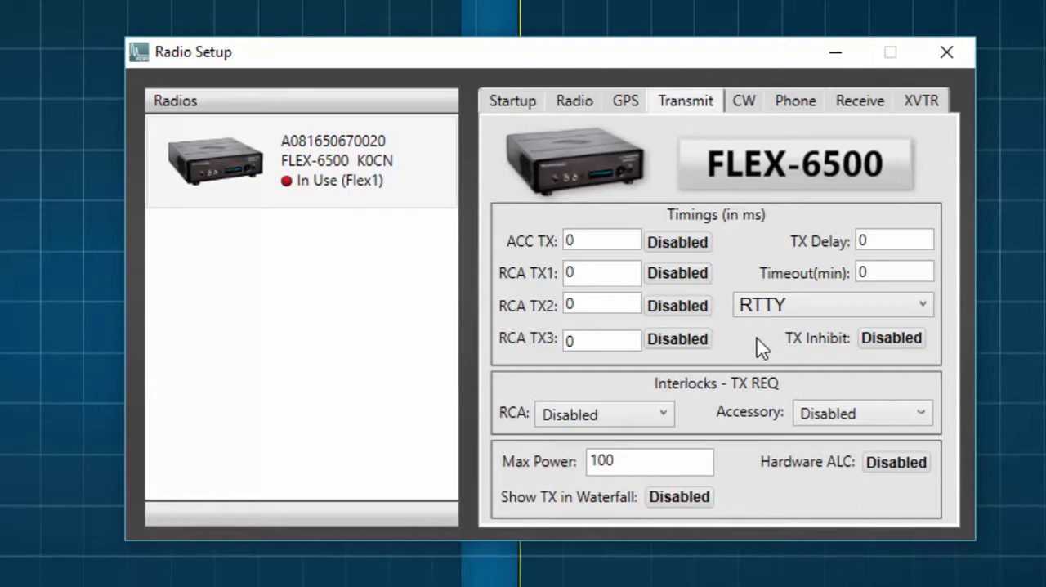
mouse_move(841, 241)
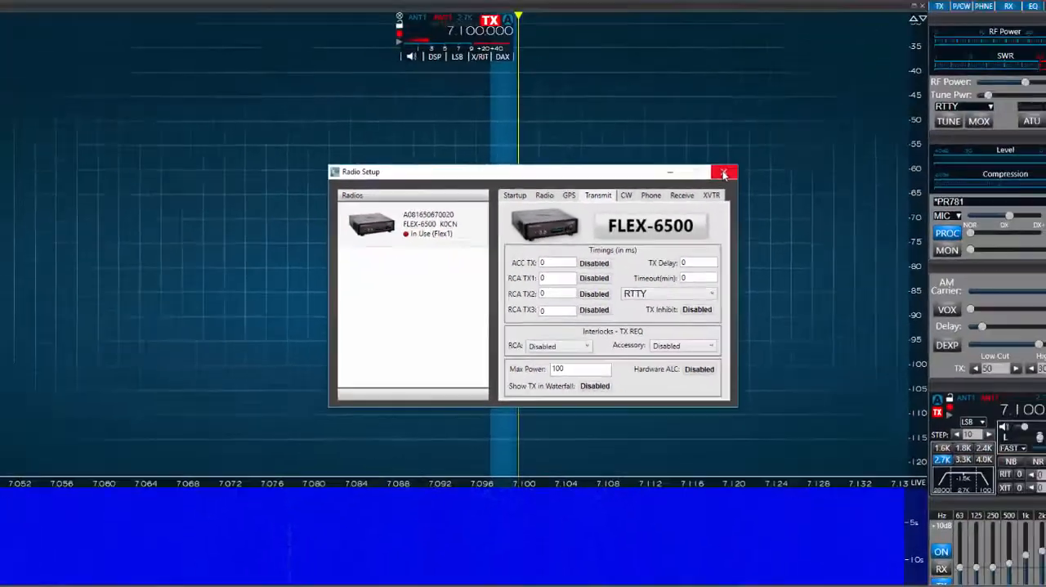
Step: Close Radio Setup and reopen Profile Manager to save the RTTY transmit profile
click(722, 172)
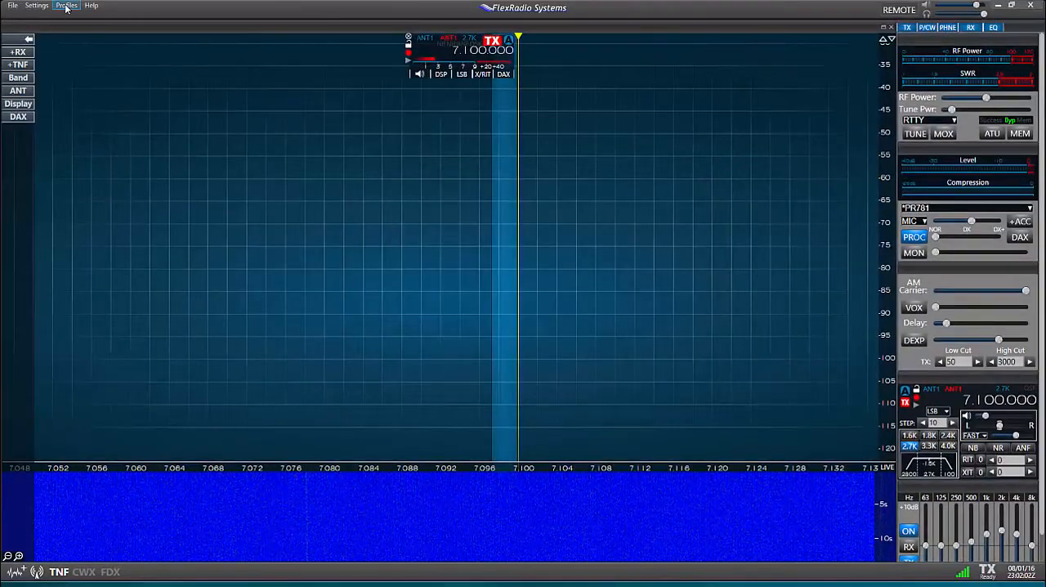
click(66, 5)
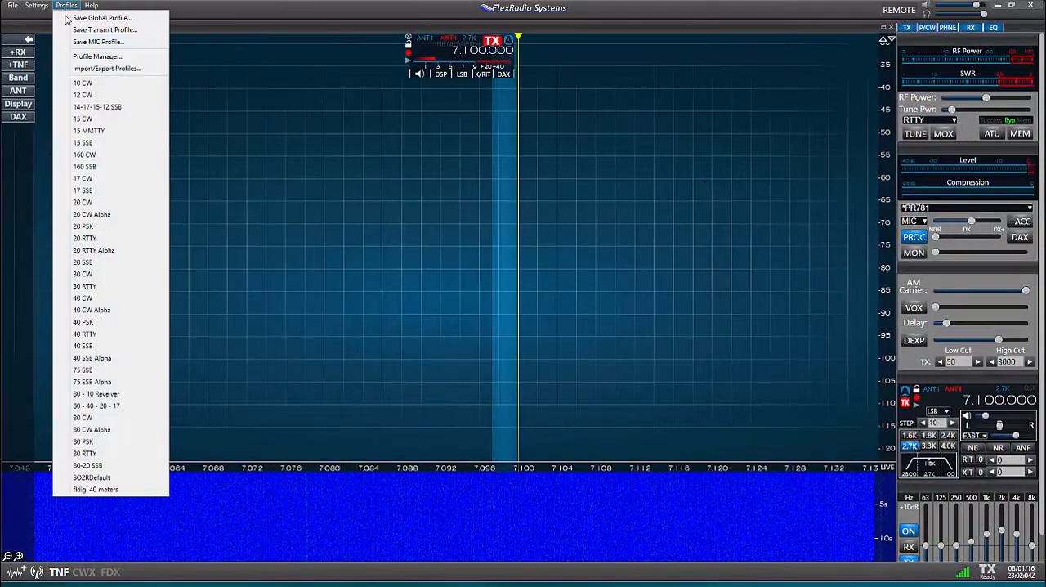
click(97, 56)
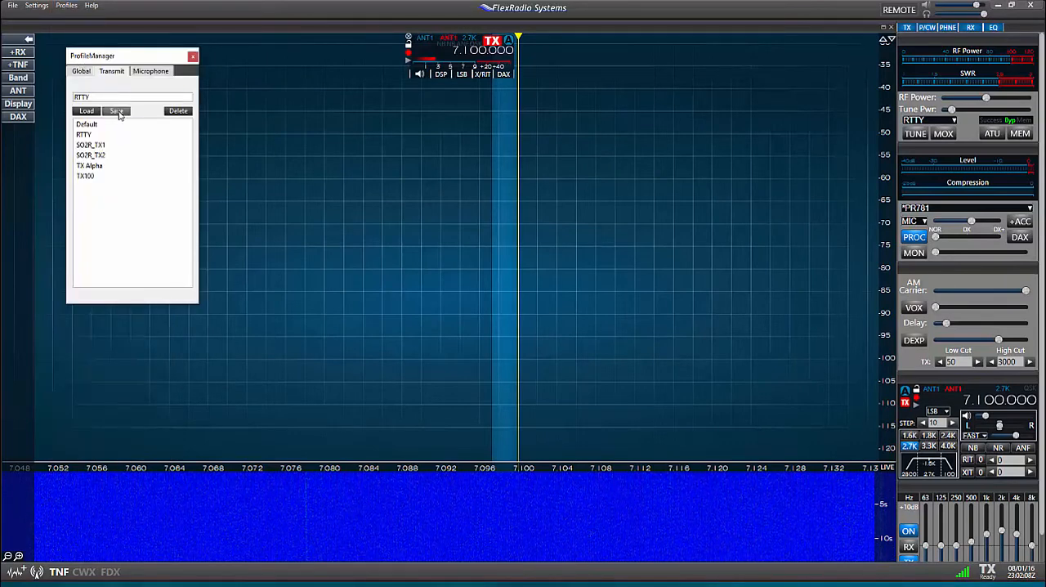
mouse_move(294, 217)
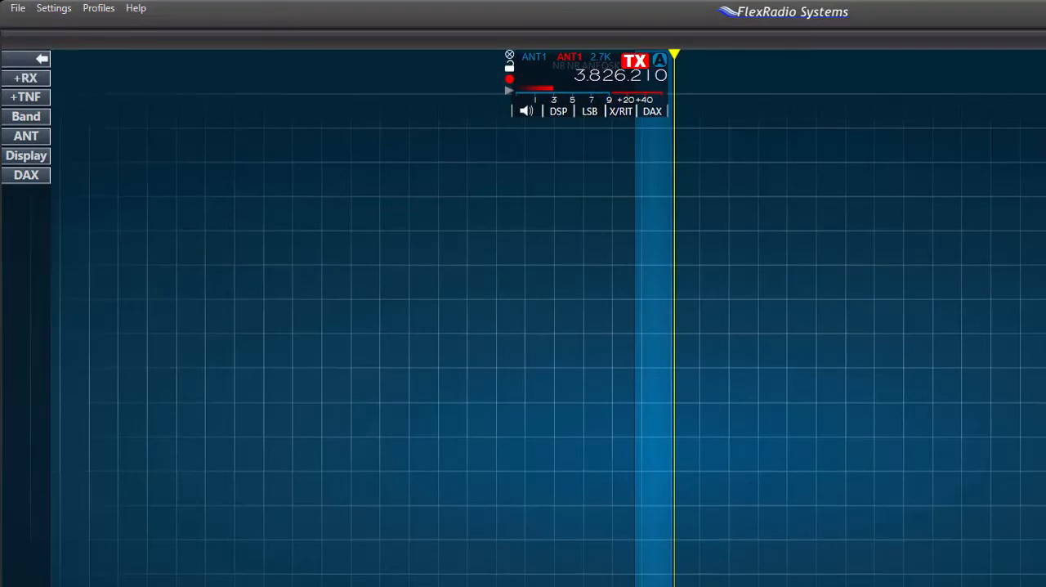
Step: Tune the slice to 28.300 MHz on 10 m, USB mode, 2.9K filter
click(25, 116)
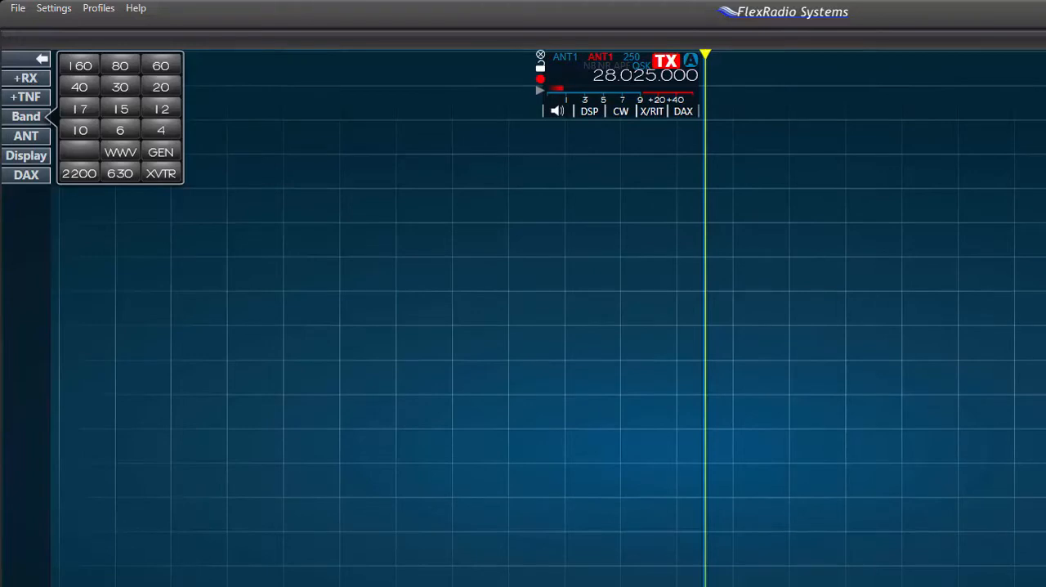
click(25, 116)
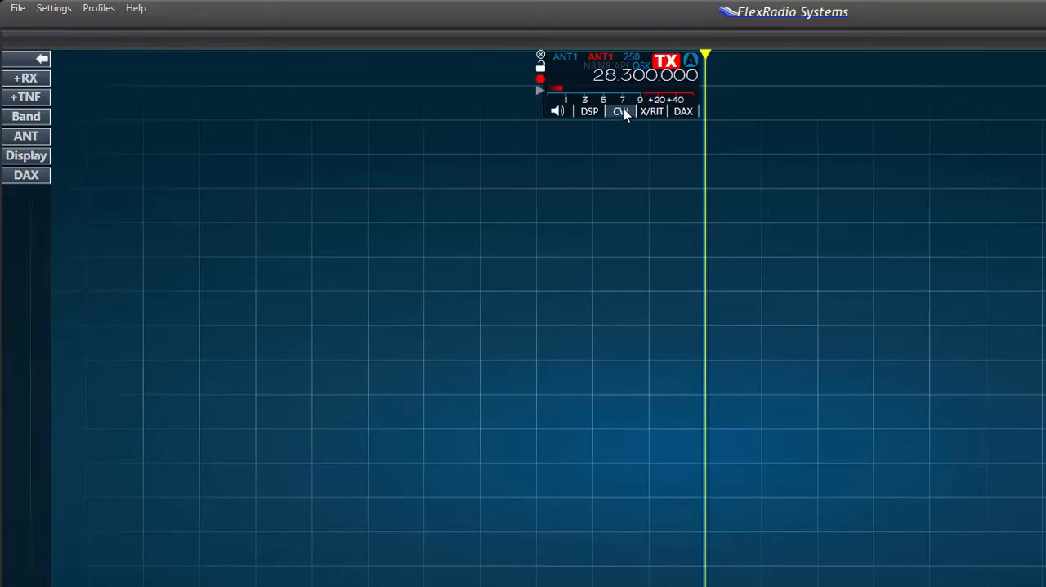
click(620, 112)
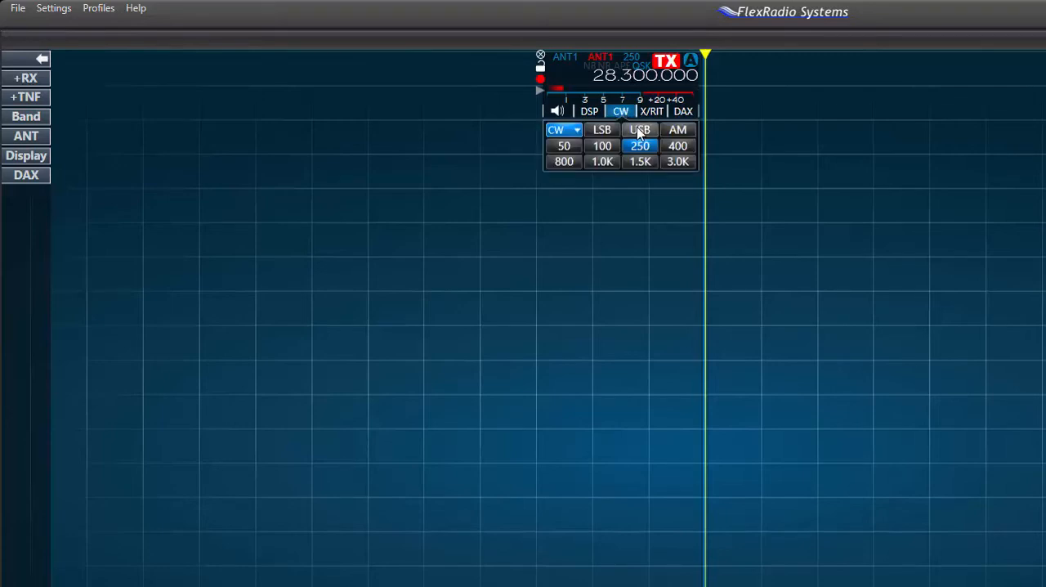
click(640, 129)
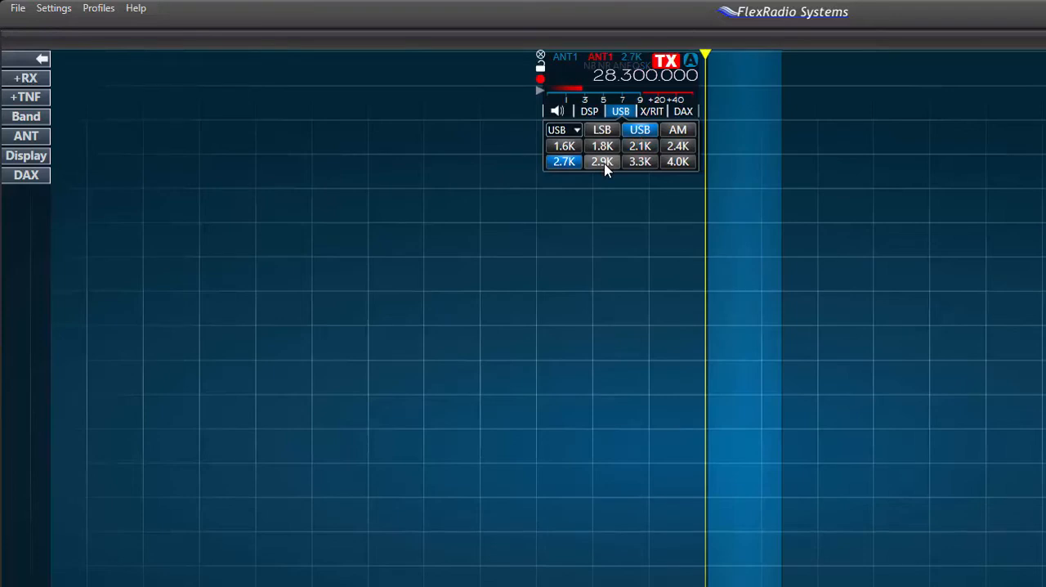
click(602, 161)
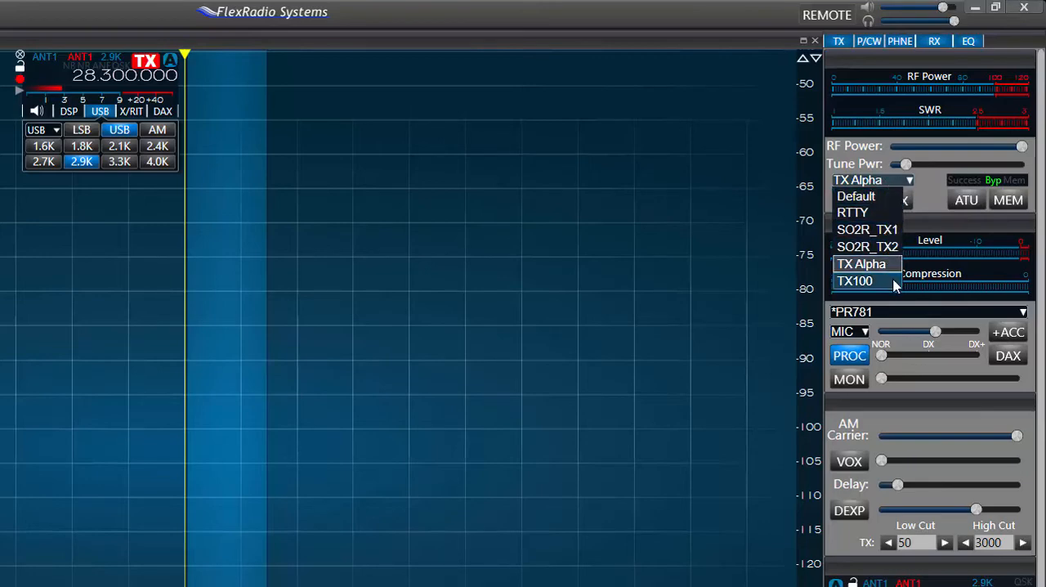
Step: Select TX100 as transmit profile and GM Elete as microphone profile
click(854, 280)
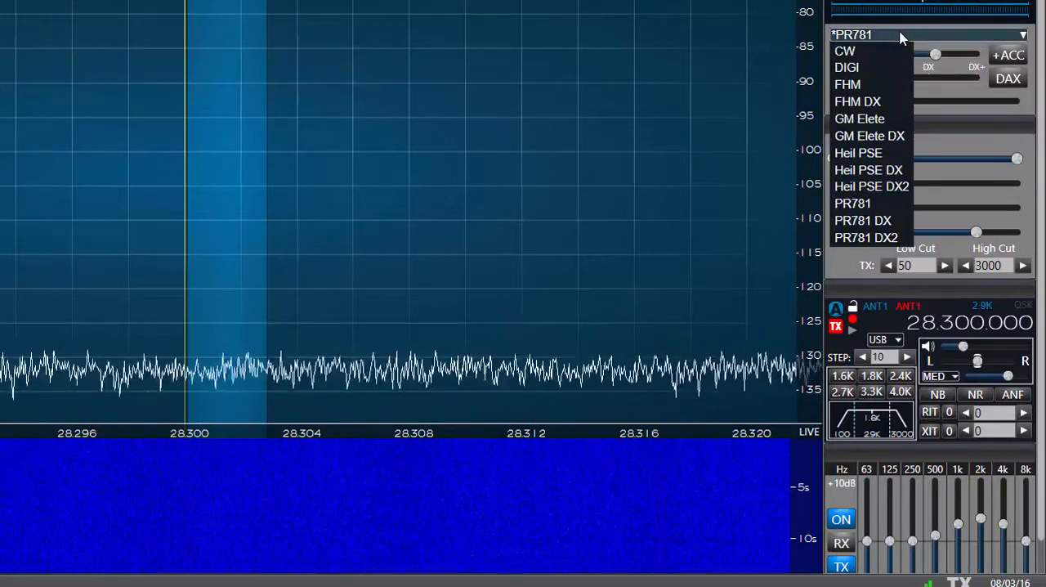
mouse_move(856, 101)
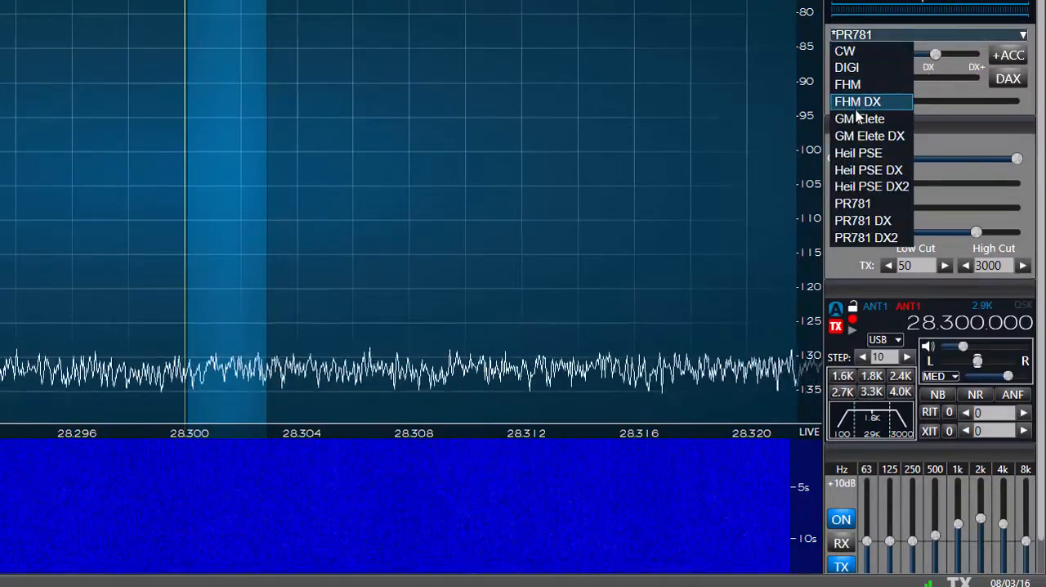
click(858, 118)
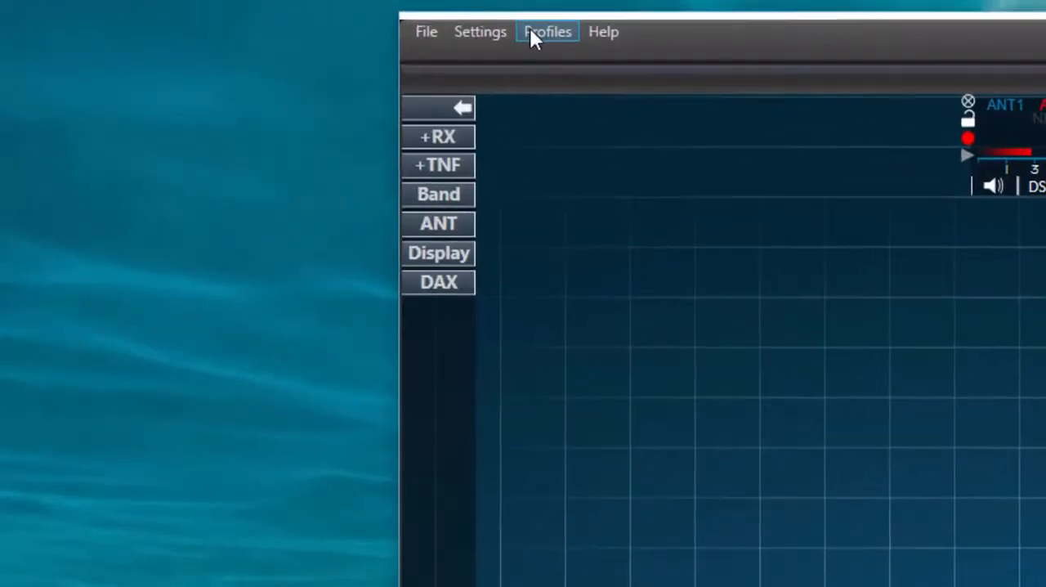
Step: On Profile Manager's Global tab, save the setup as '10 SSB' and load it
click(547, 32)
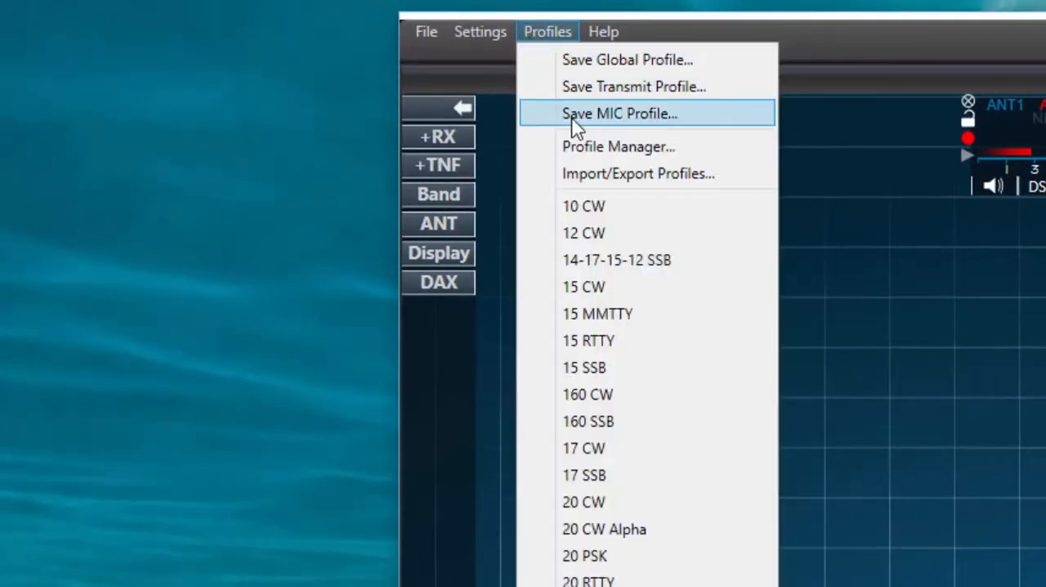
click(618, 147)
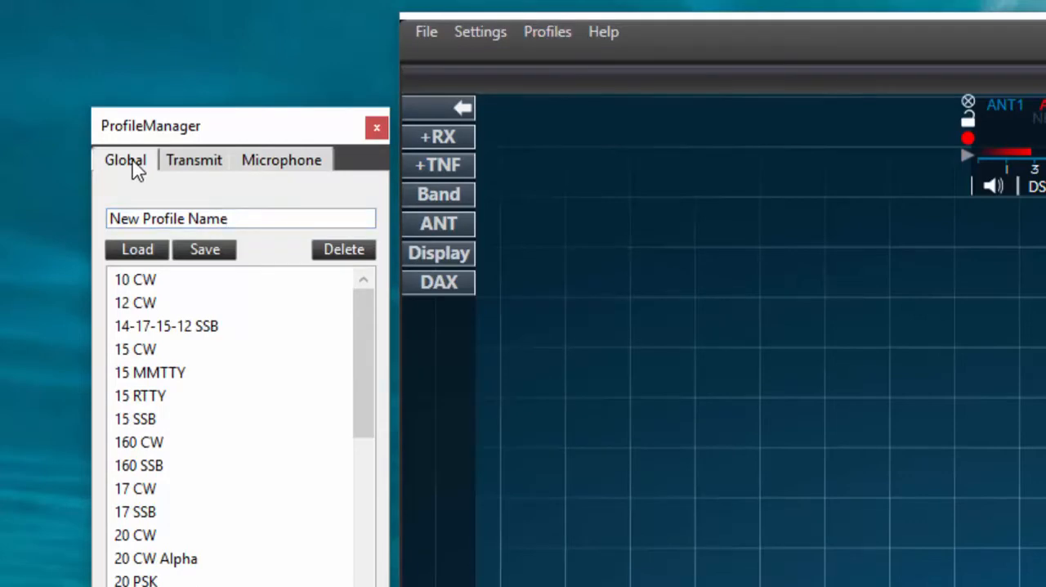
click(239, 218)
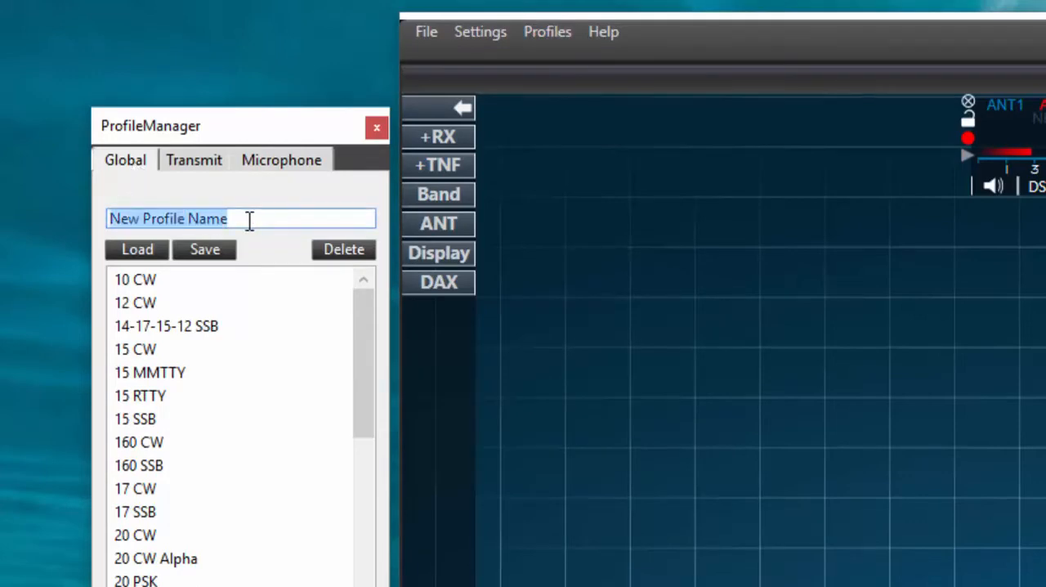
text(10 SS)
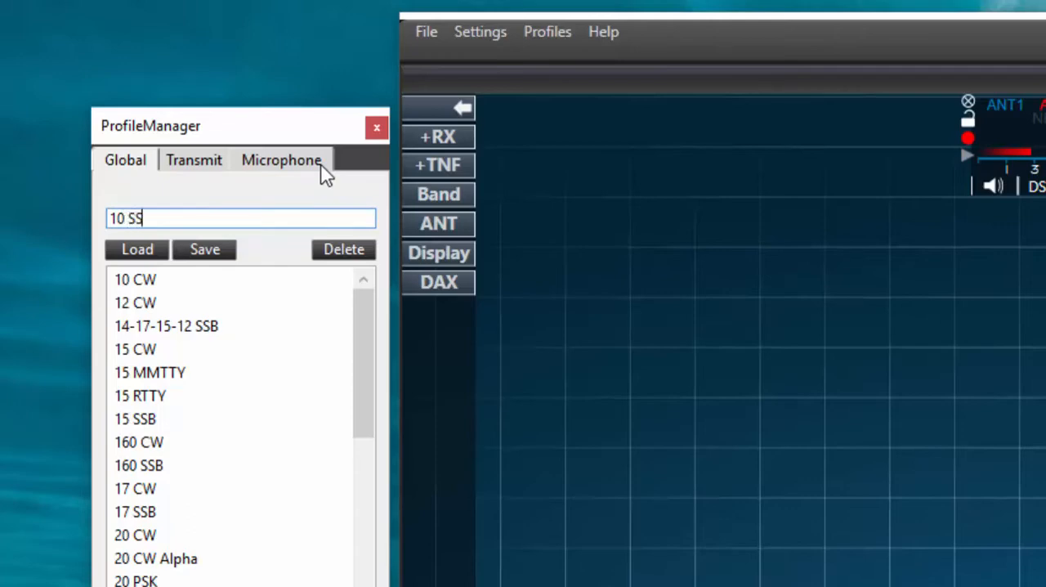
text(B)
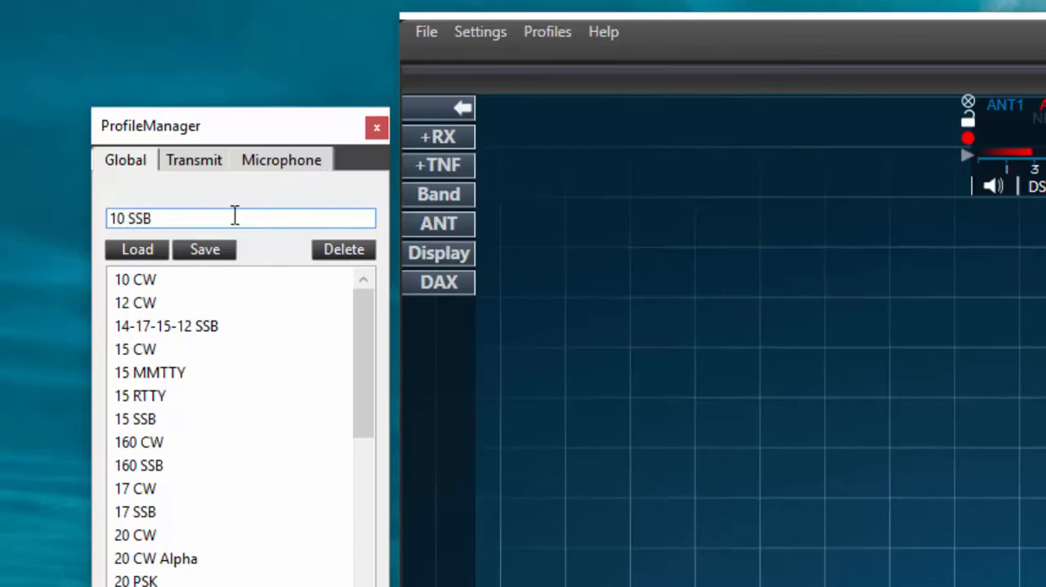
click(204, 249)
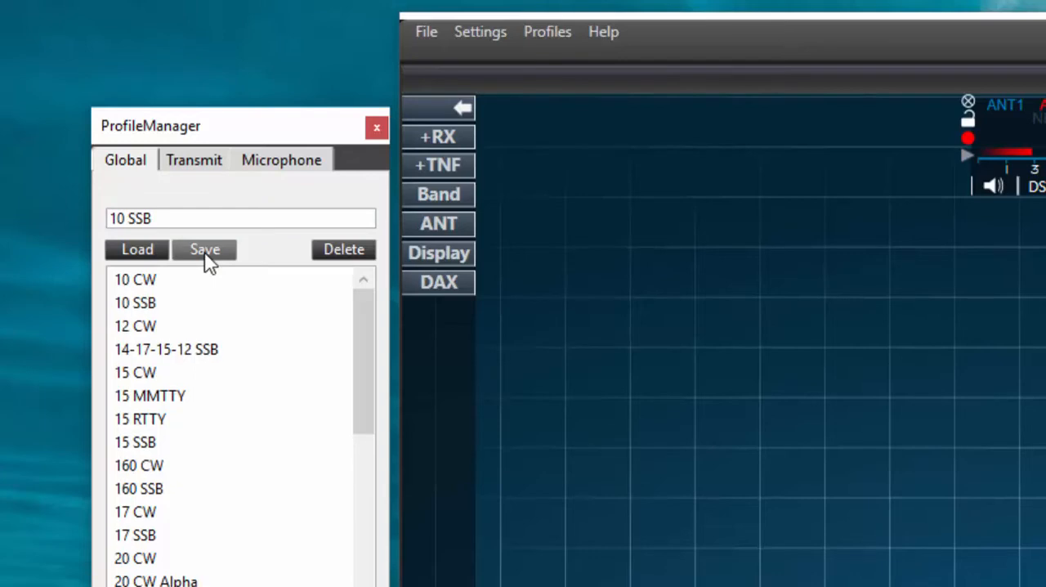
click(135, 302)
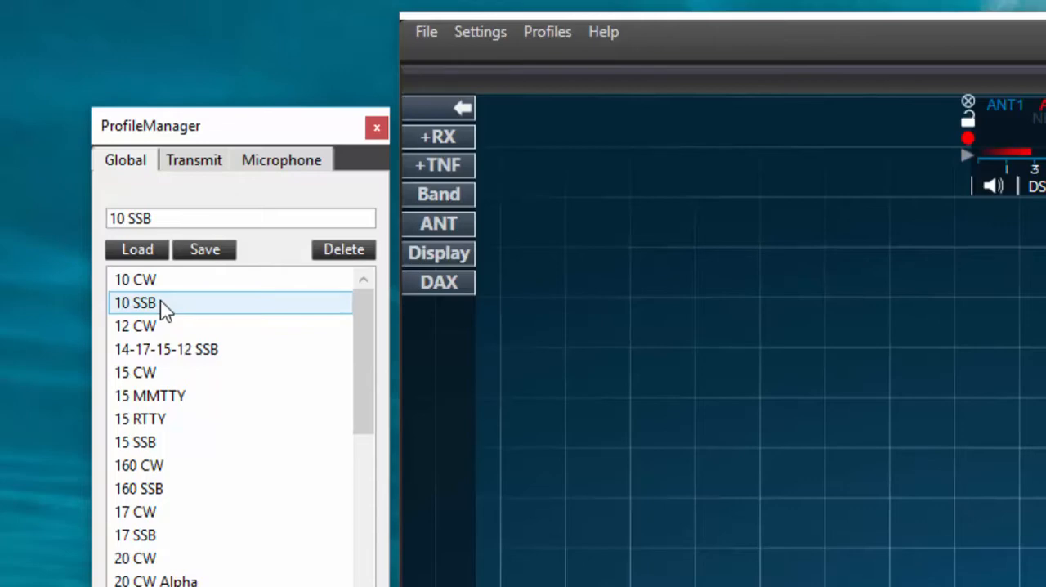
mouse_move(136, 250)
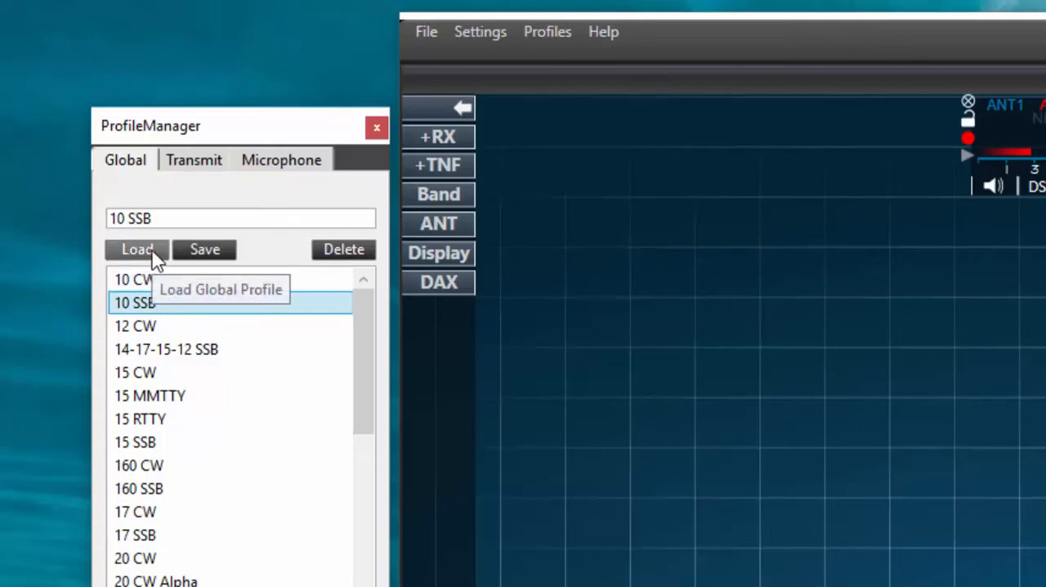
click(136, 249)
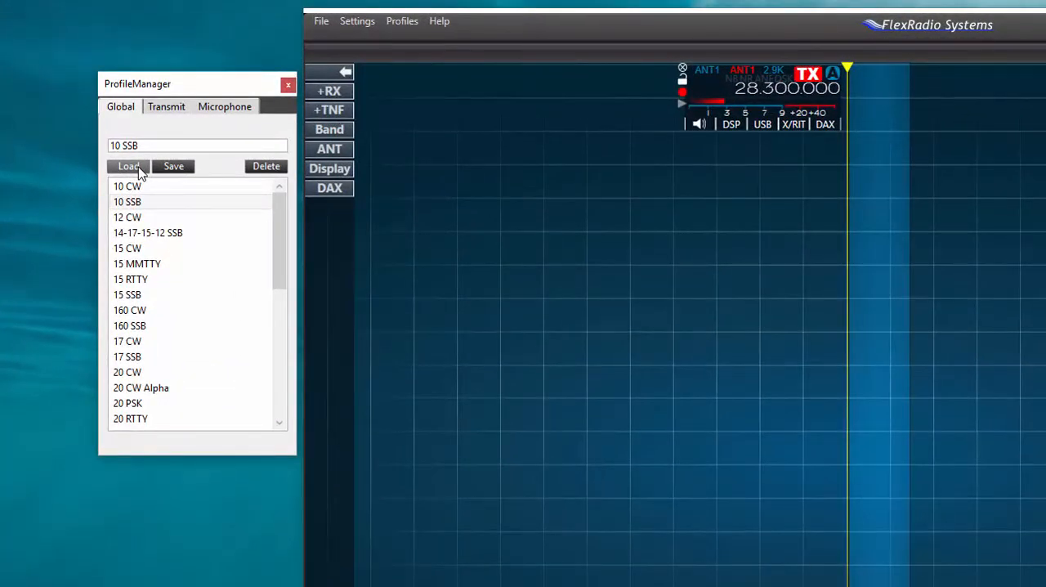
Step: Open the Profiles menu to save a microphone profile named 10 SSB
click(401, 20)
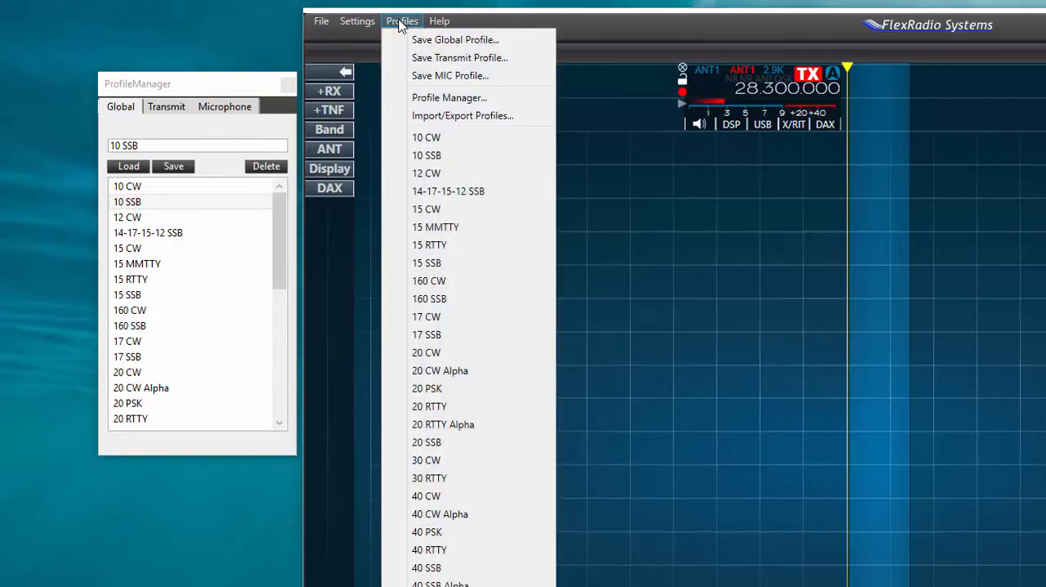
mouse_move(426, 155)
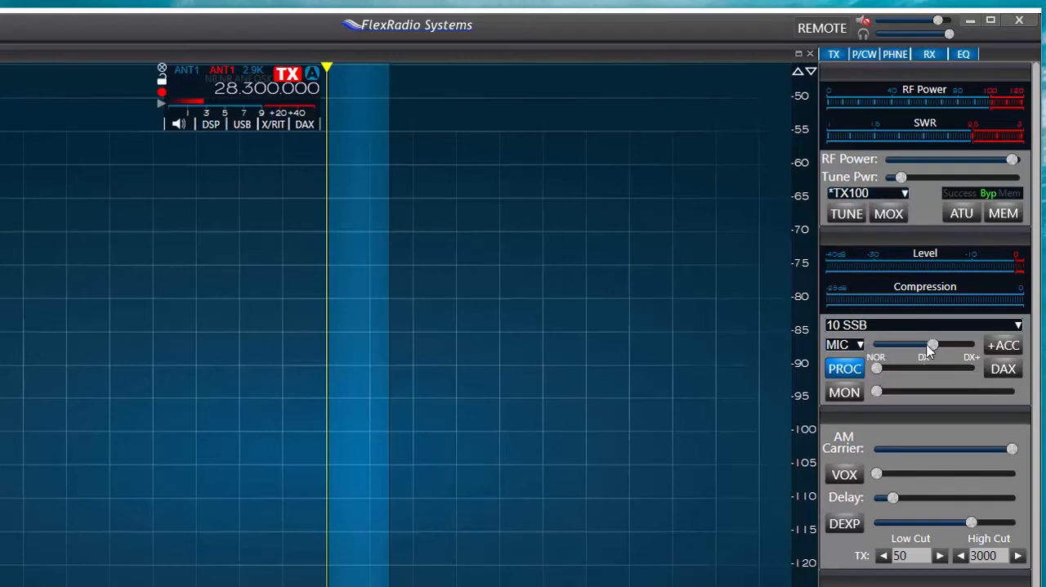
Step: Nudge the P/CW panel MIC level slider slightly left to lower mic gain
drag(931, 344, 928, 344)
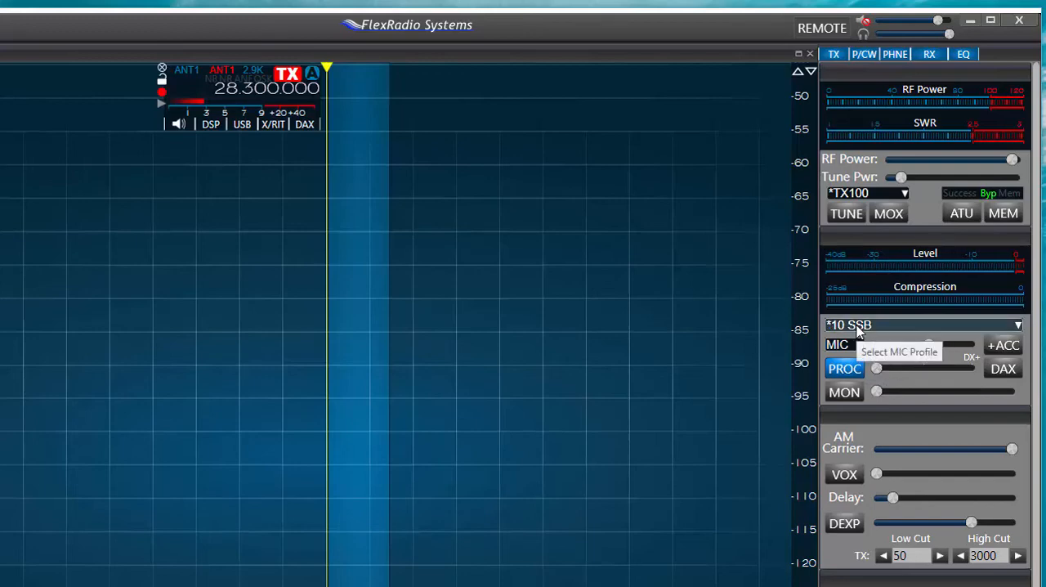
mouse_move(602, 341)
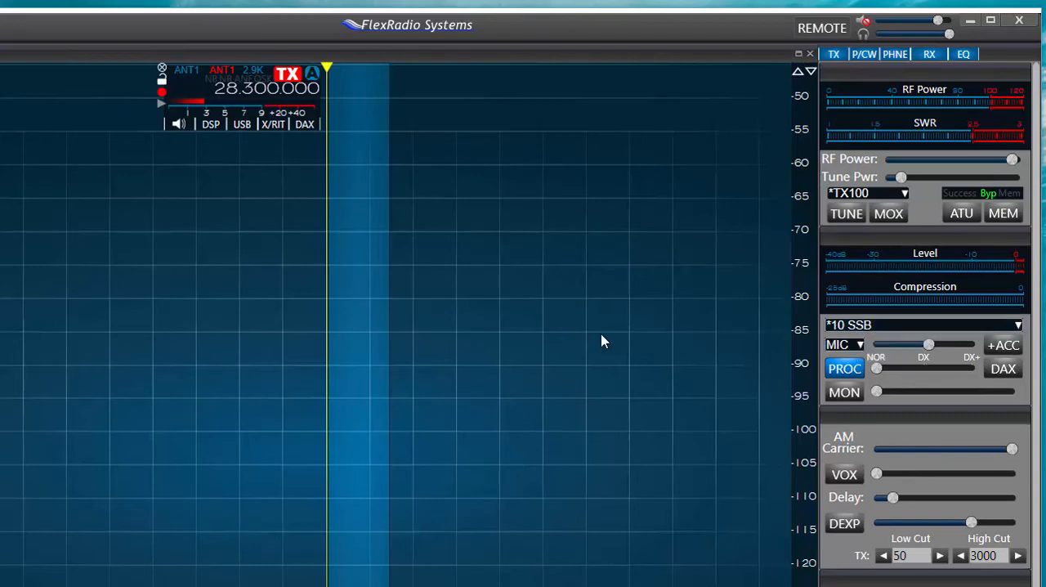